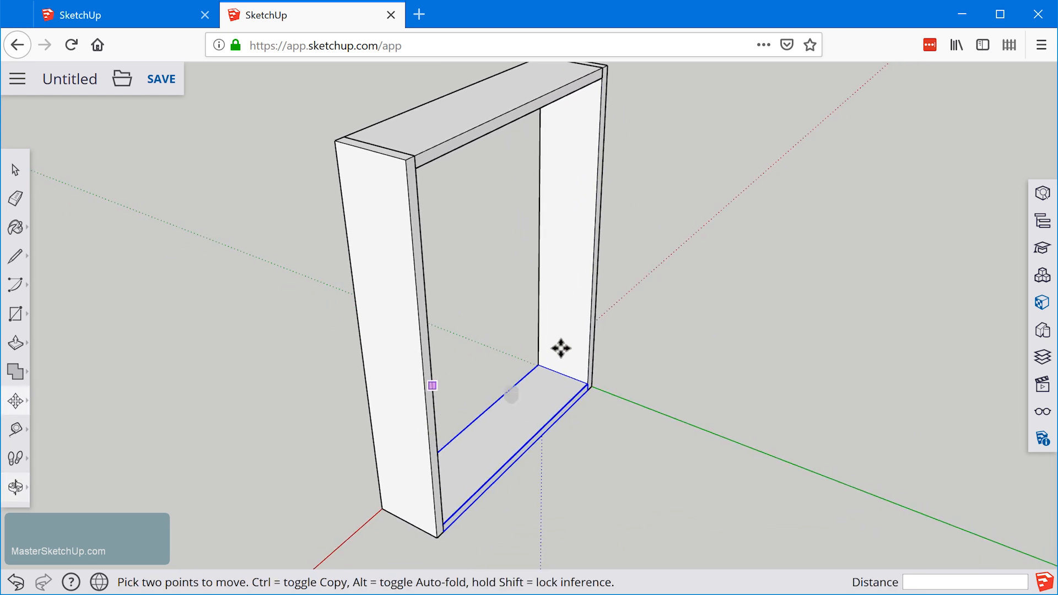
mouse_move(568, 300)
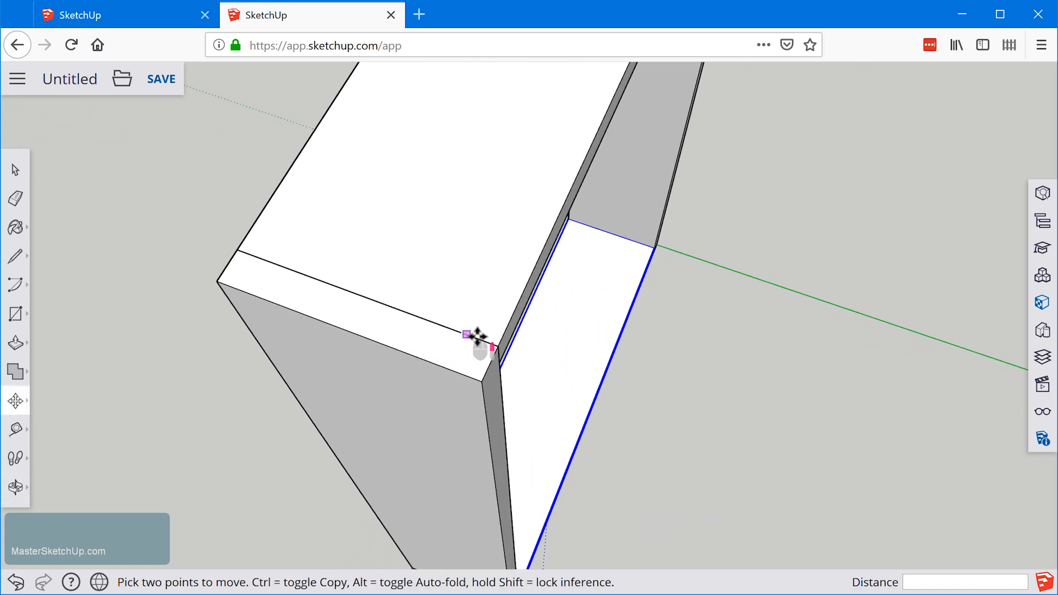
mouse_move(497, 347)
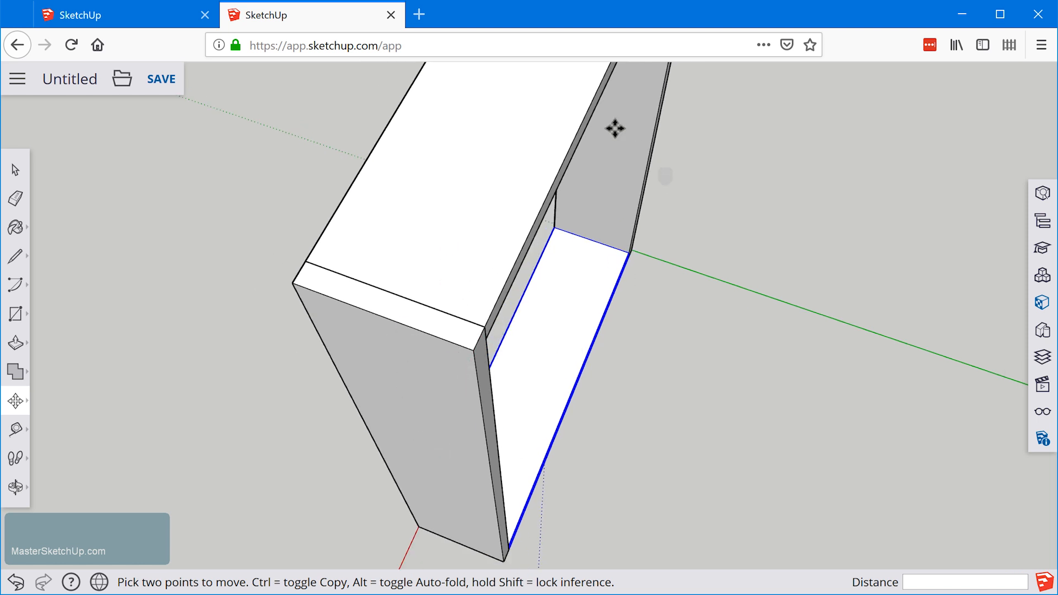
mouse_move(500, 378)
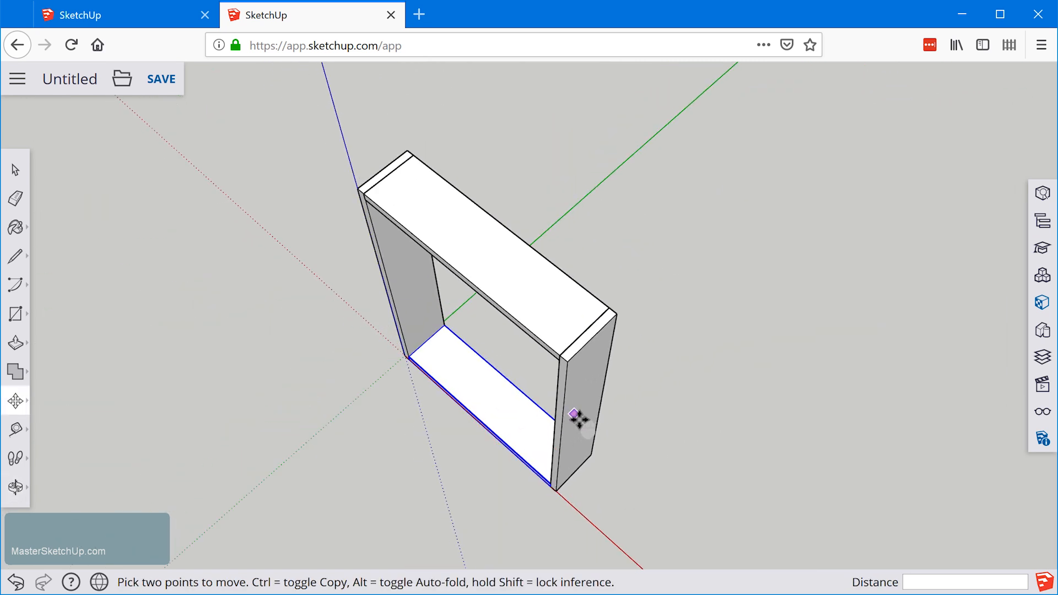
- Switch to Select and enter the right side panel group for isolated editing
key(space)
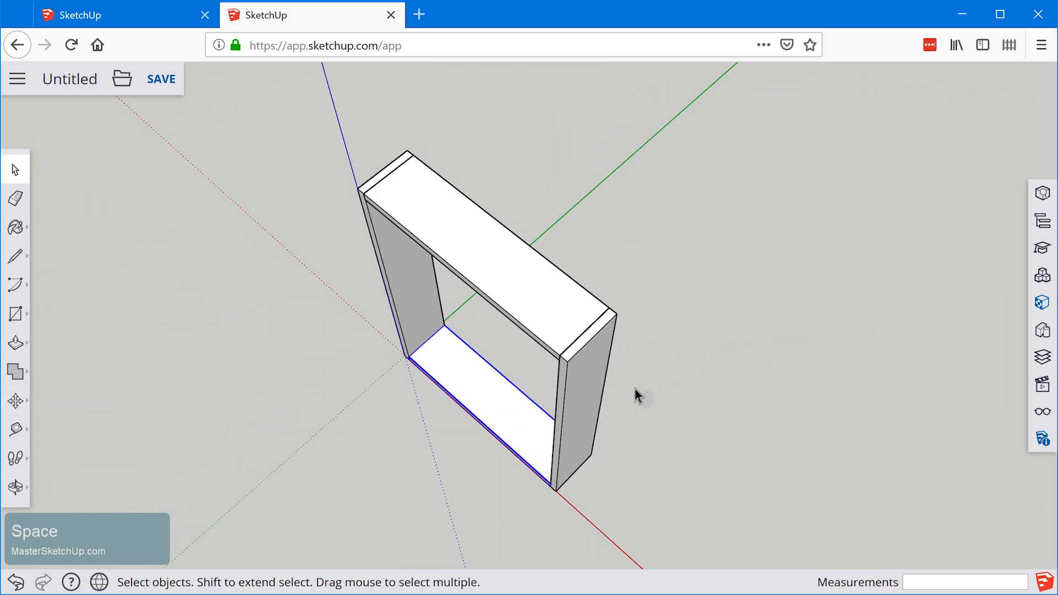
mouse_move(289, 302)
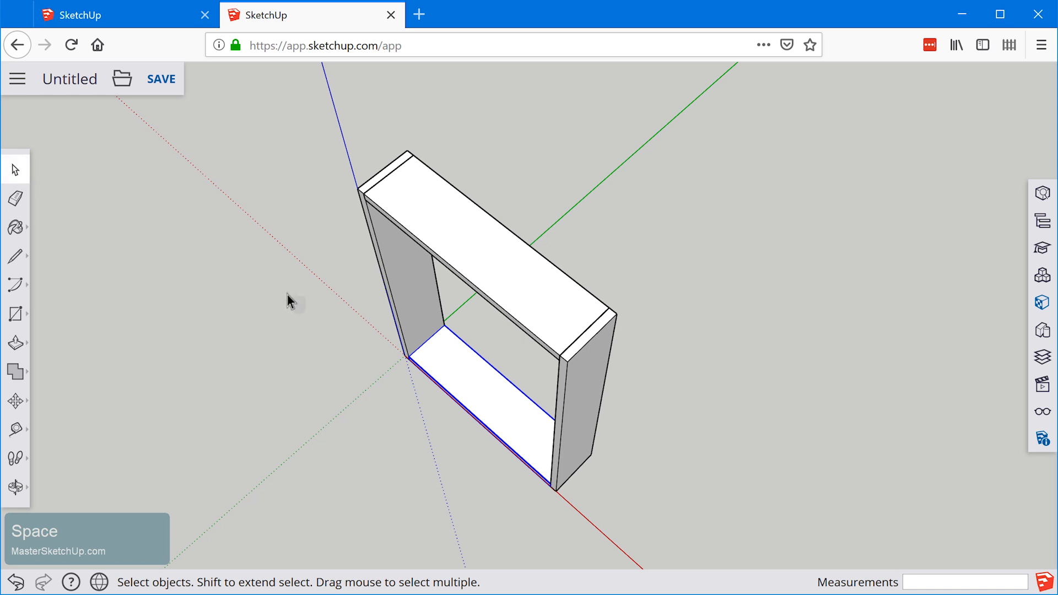
mouse_move(611, 358)
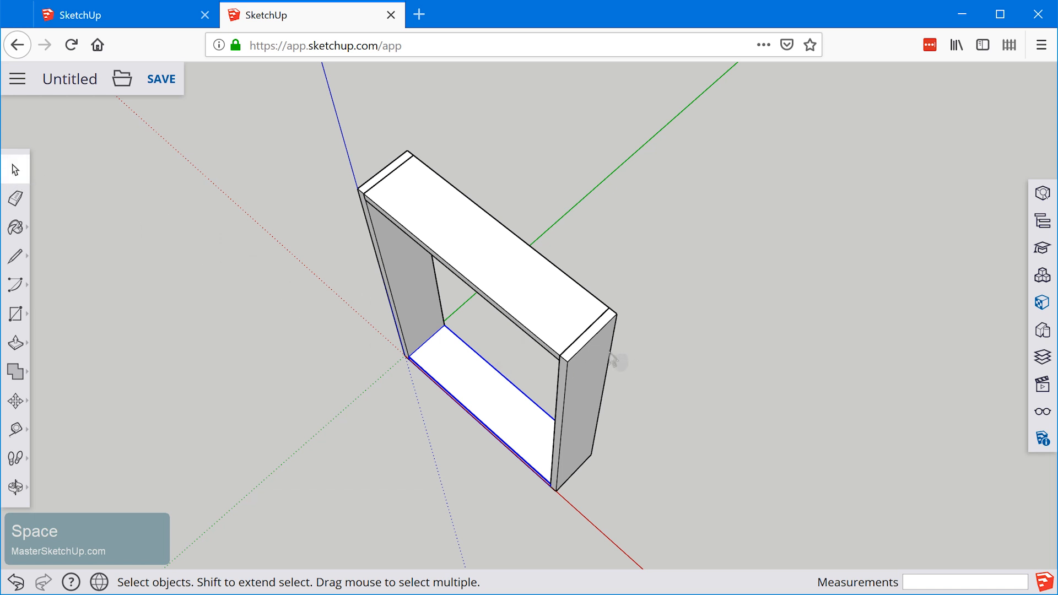
click(593, 371)
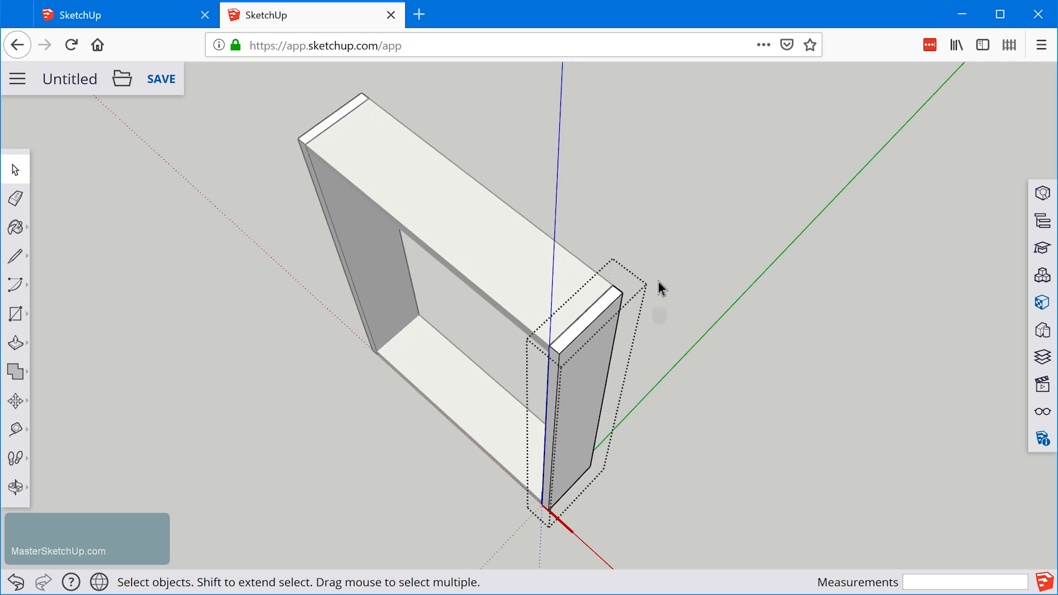
mouse_move(560, 444)
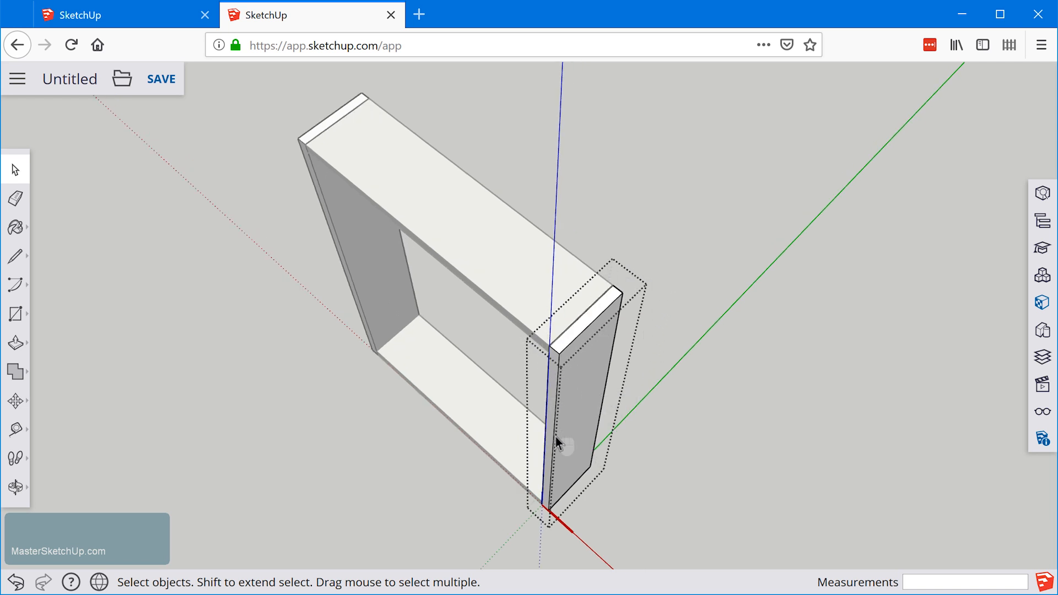
mouse_move(591, 442)
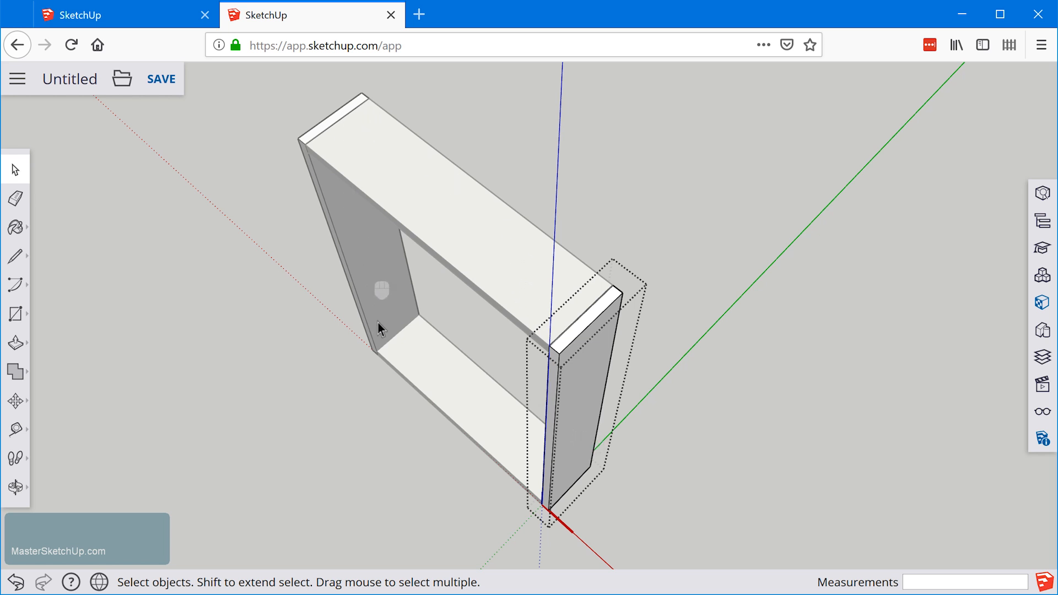
mouse_move(415, 194)
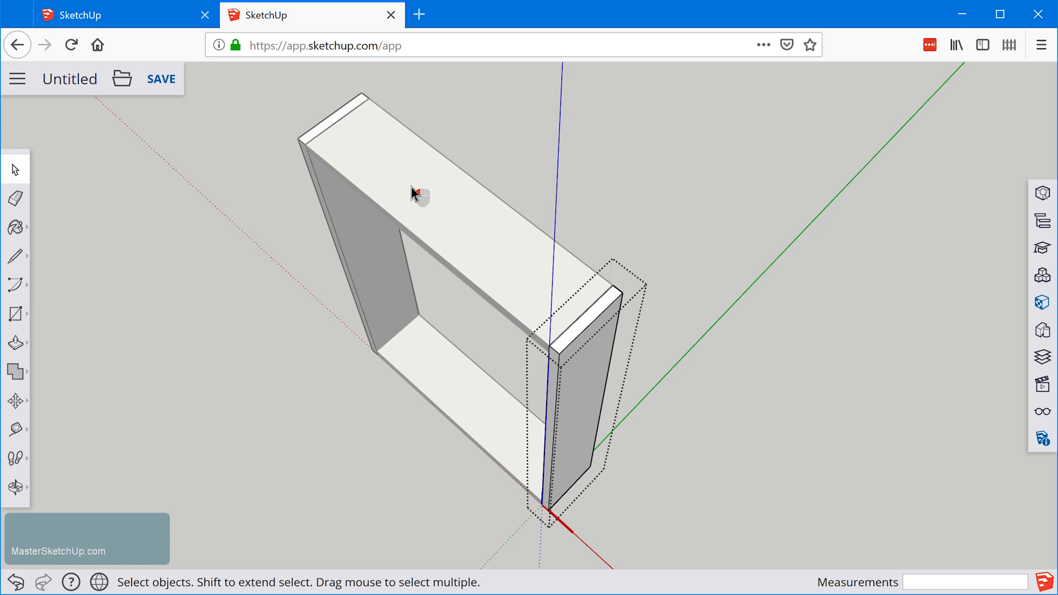
mouse_move(589, 377)
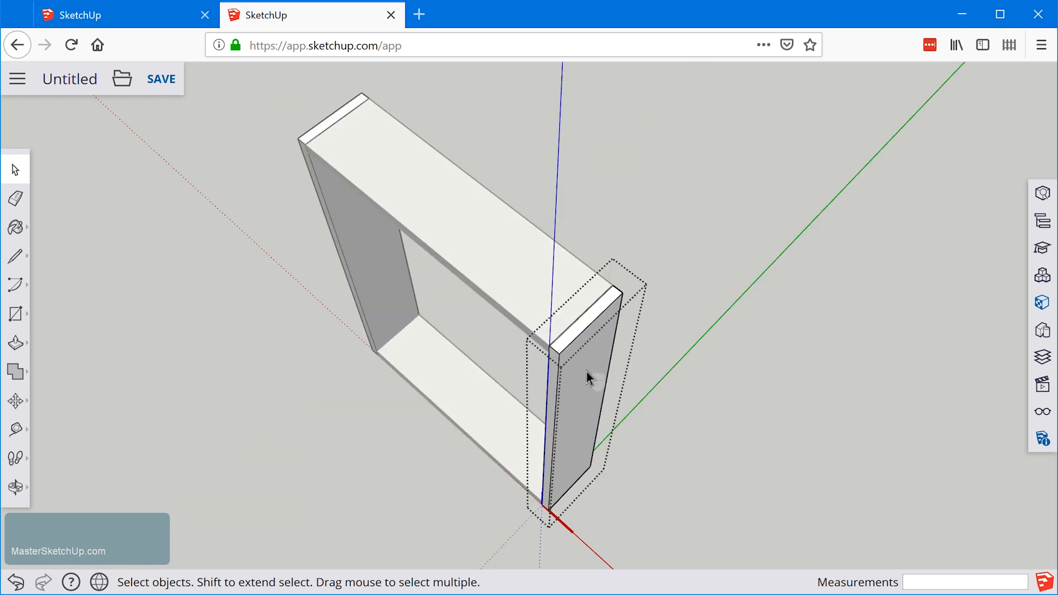
mouse_move(438, 404)
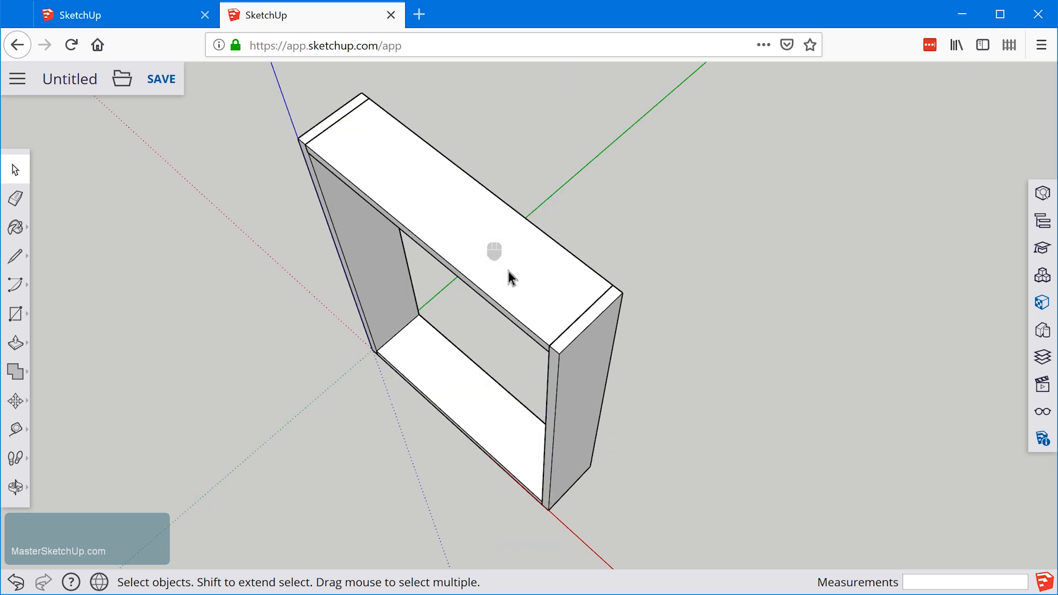
mouse_move(573, 387)
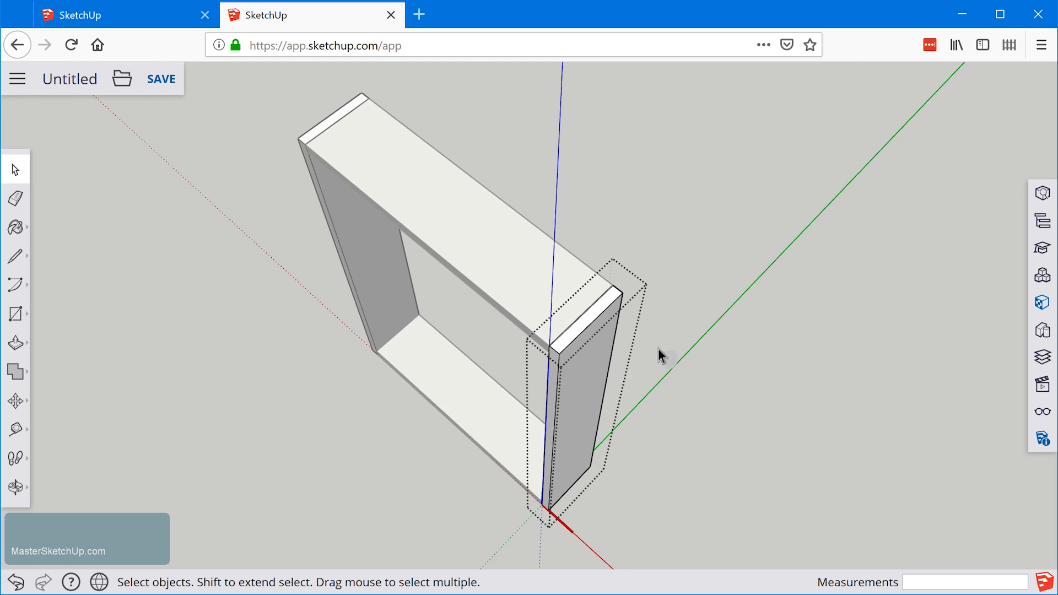
mouse_move(665, 503)
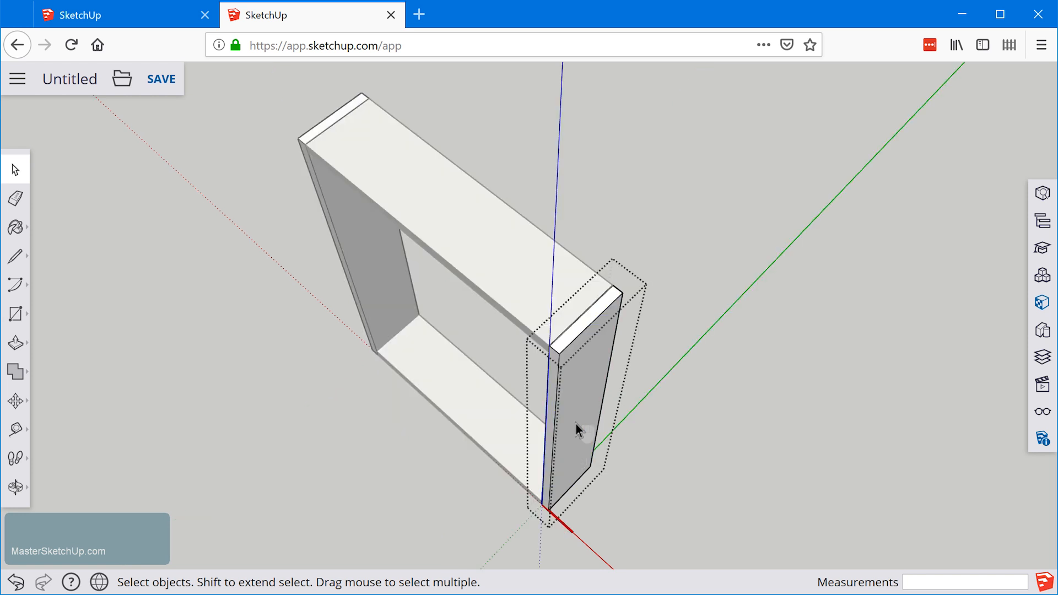
- Draw a 1/2" by 1/2" square at the top corner of the right side panel
scroll(up, 3)
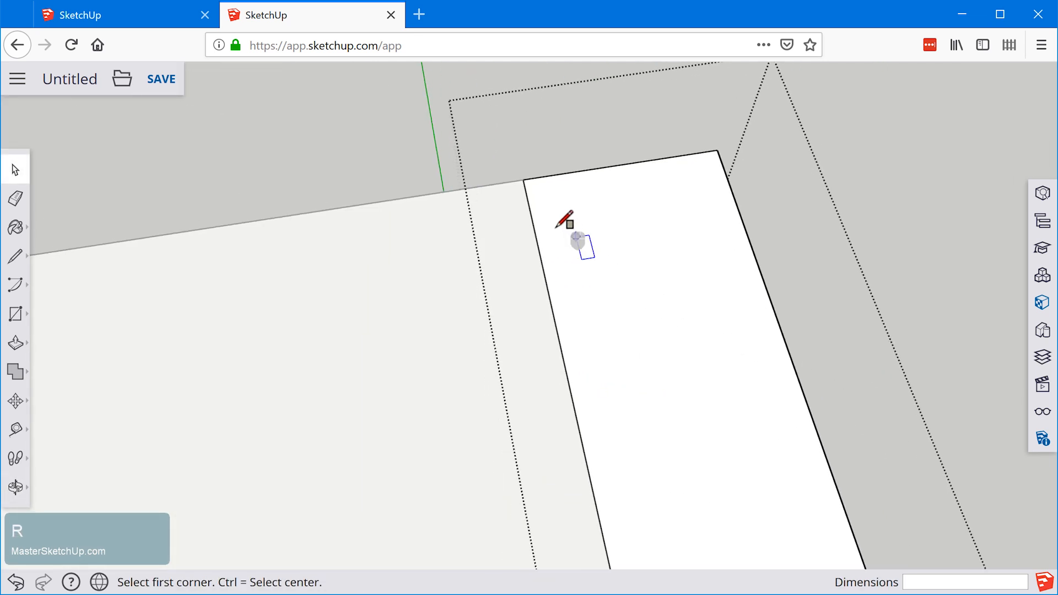
mouse_move(522, 181)
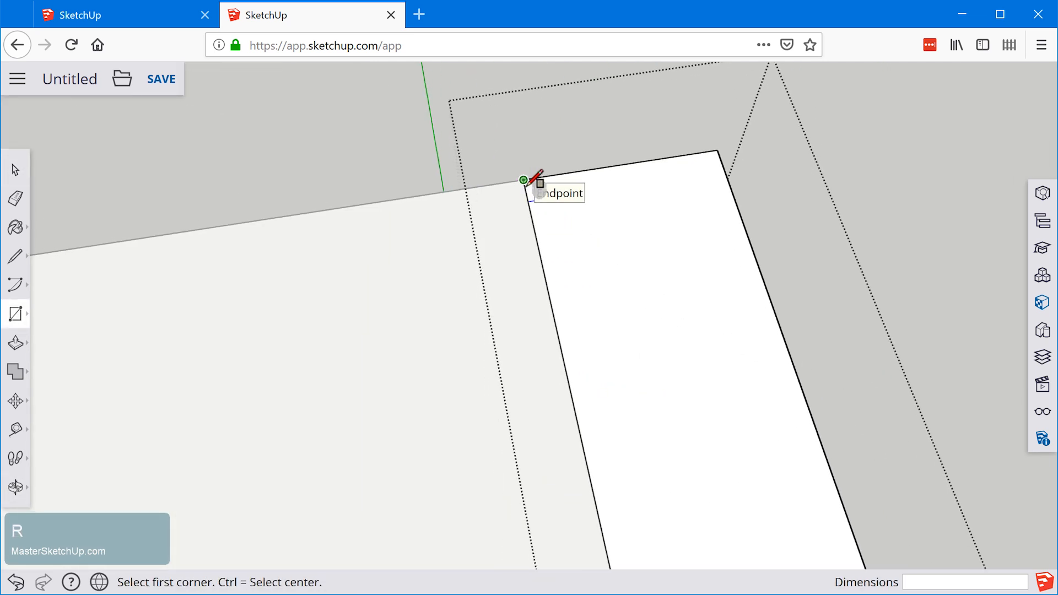
click(523, 180)
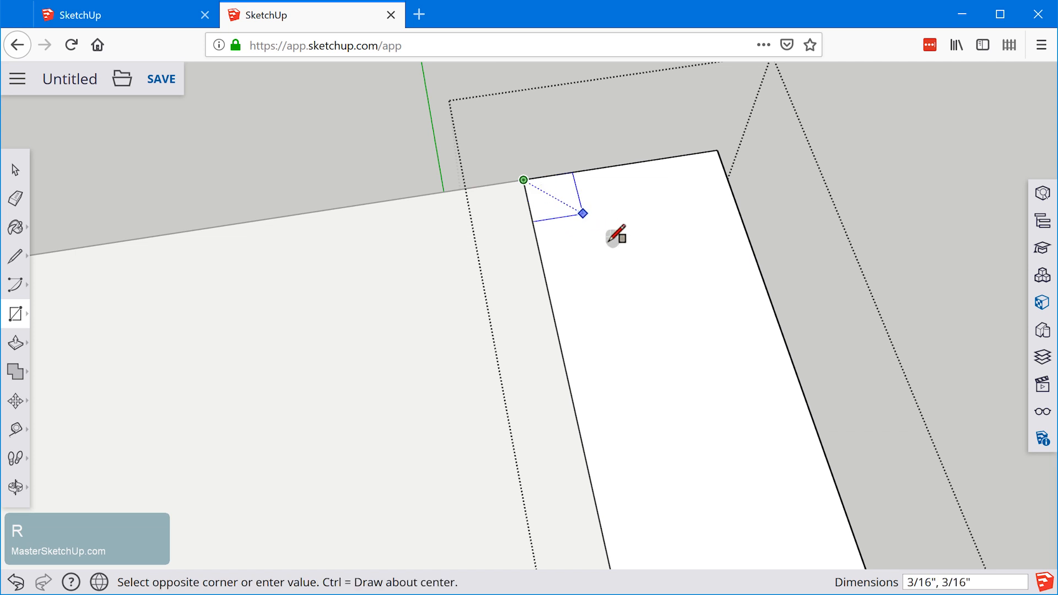
mouse_move(683, 258)
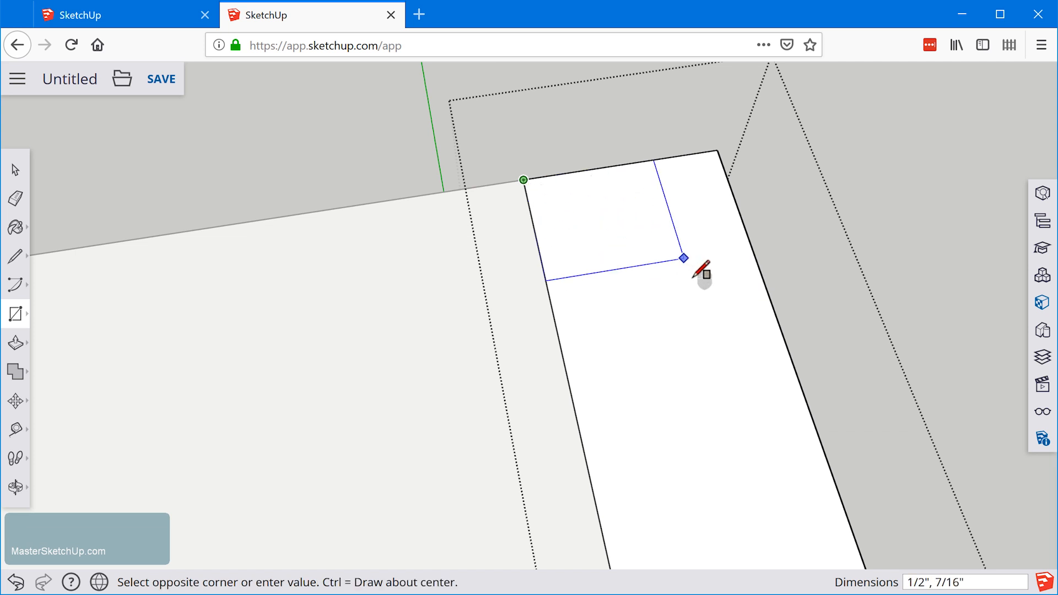
mouse_move(712, 284)
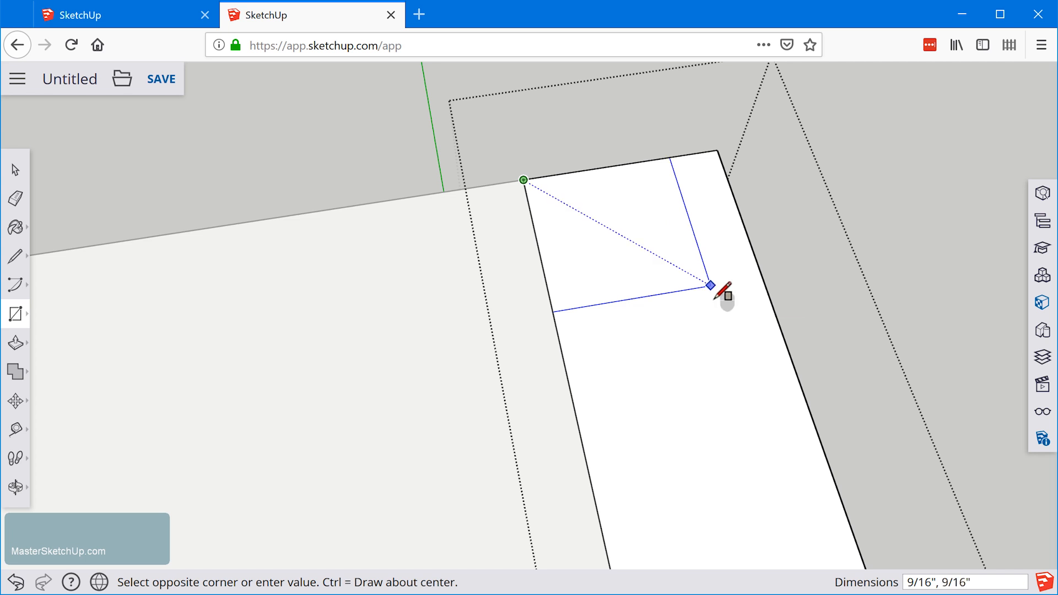
mouse_move(726, 290)
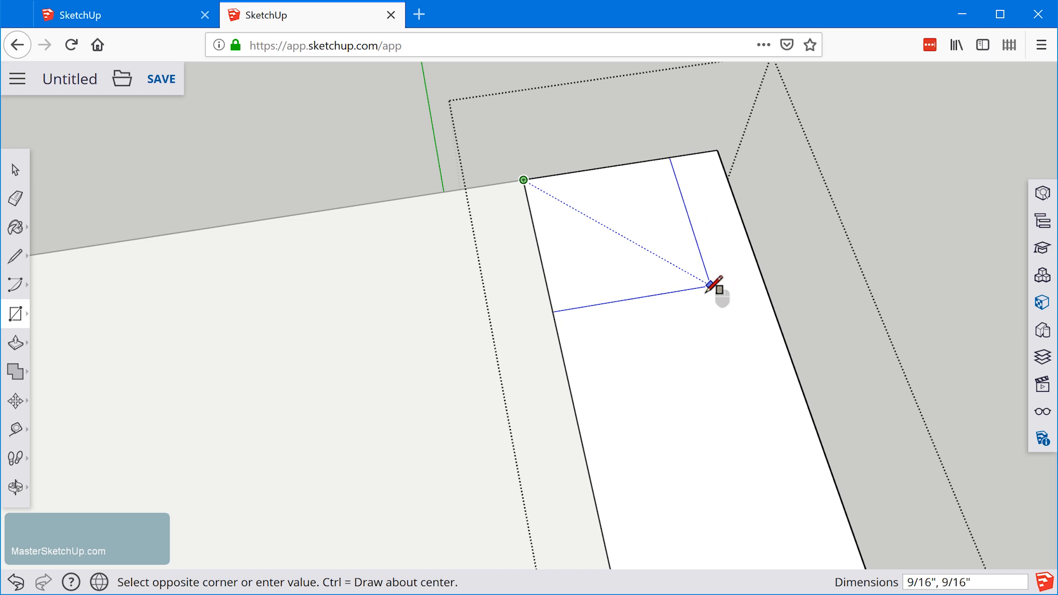
mouse_move(687, 276)
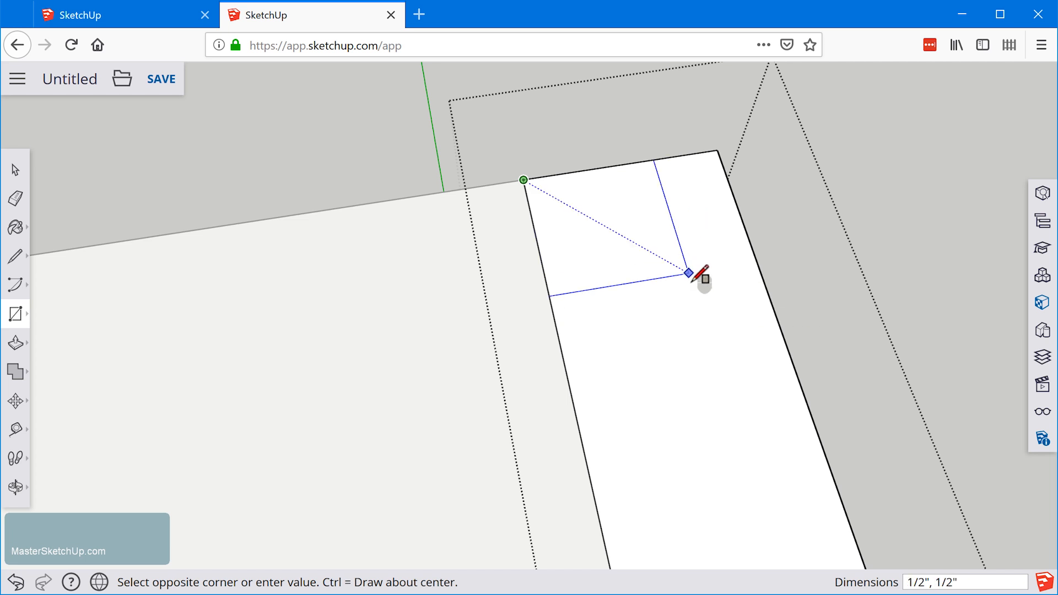
mouse_move(686, 275)
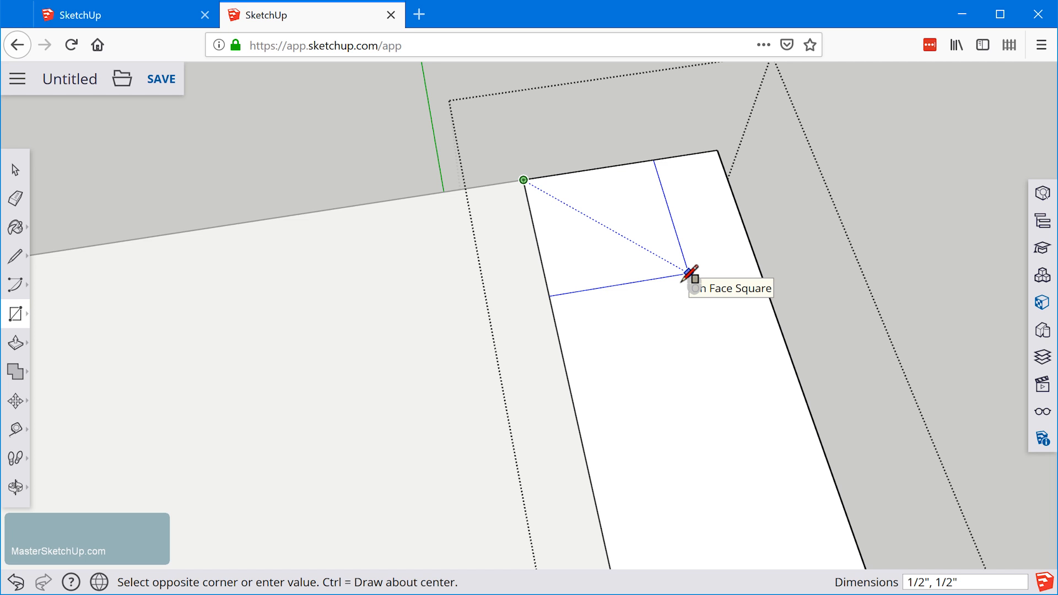
click(689, 277)
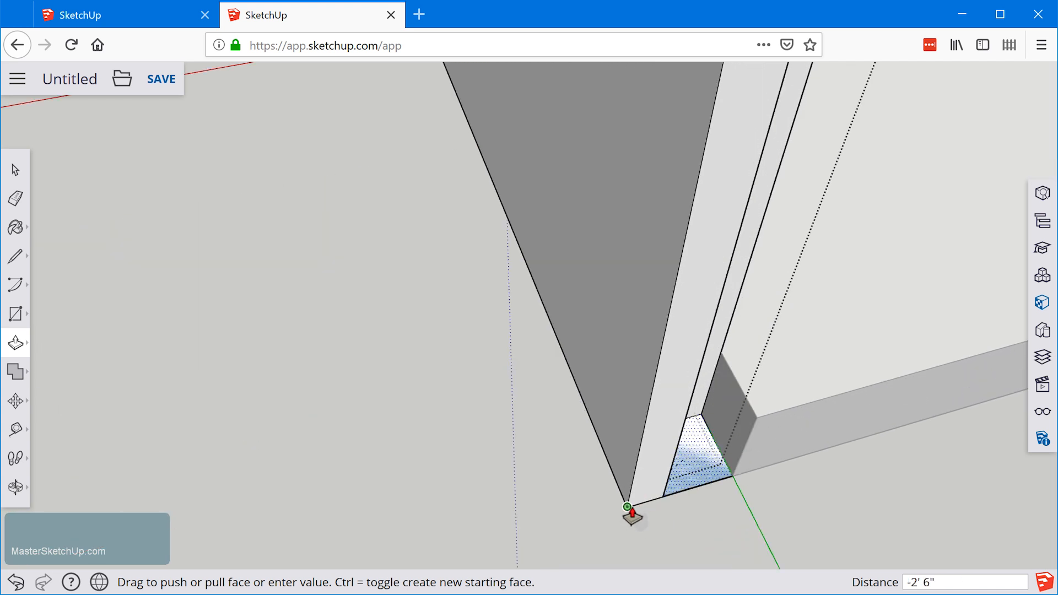
mouse_move(625, 507)
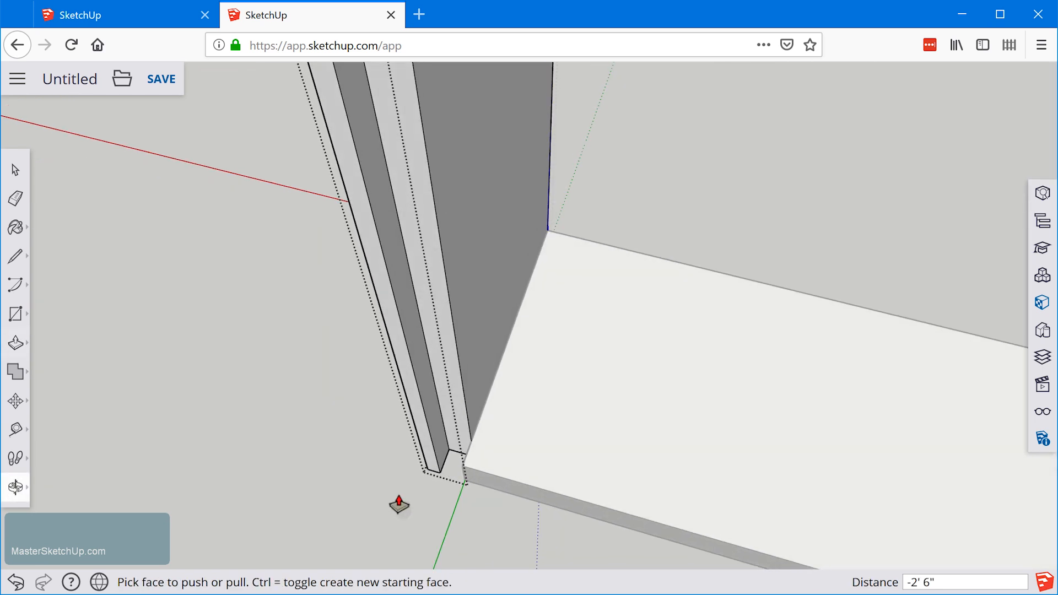
mouse_move(550, 357)
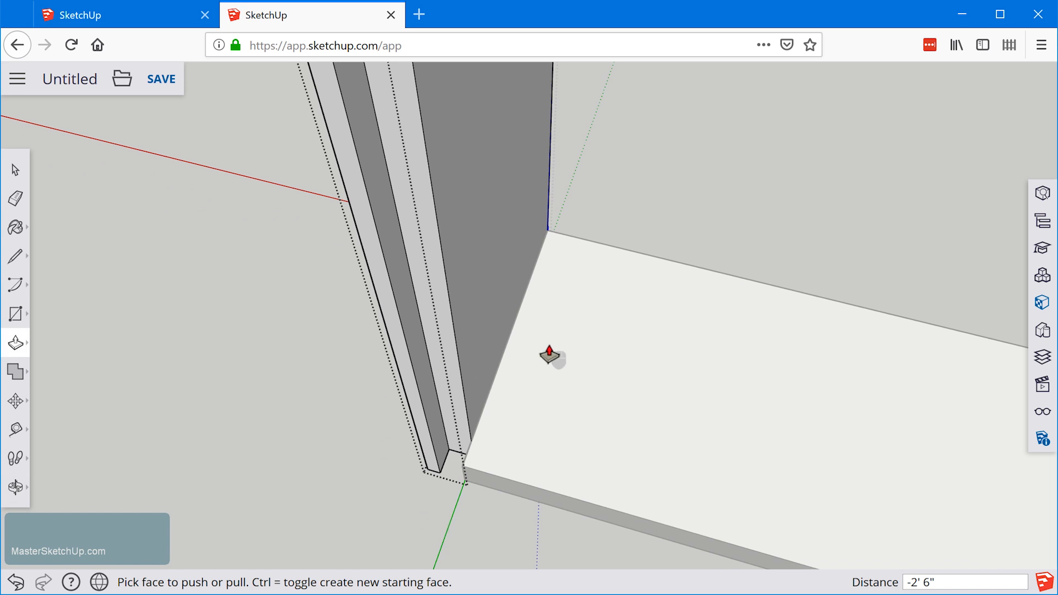
mouse_move(471, 485)
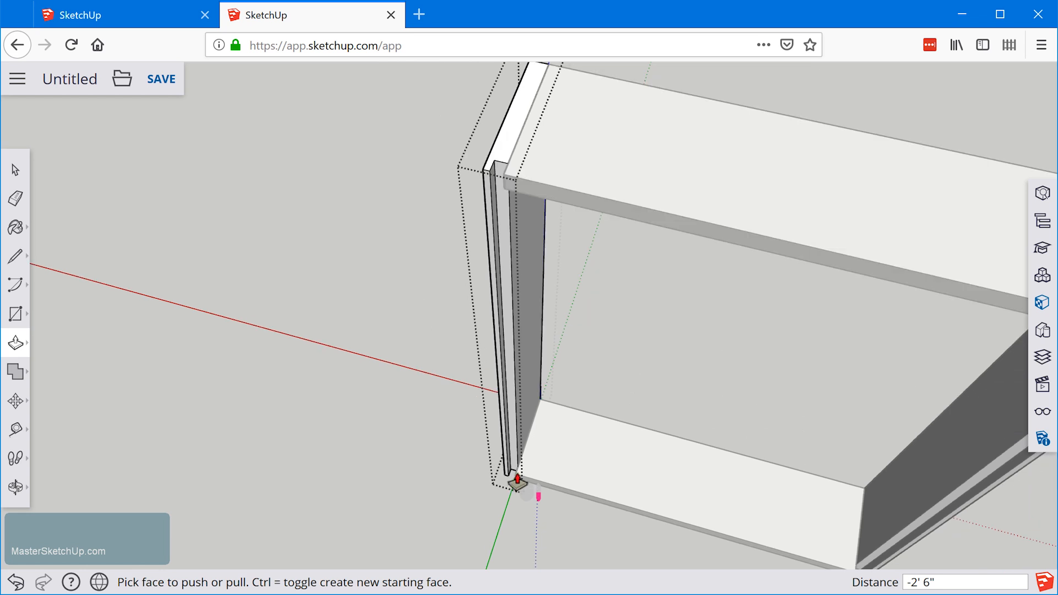
mouse_move(746, 476)
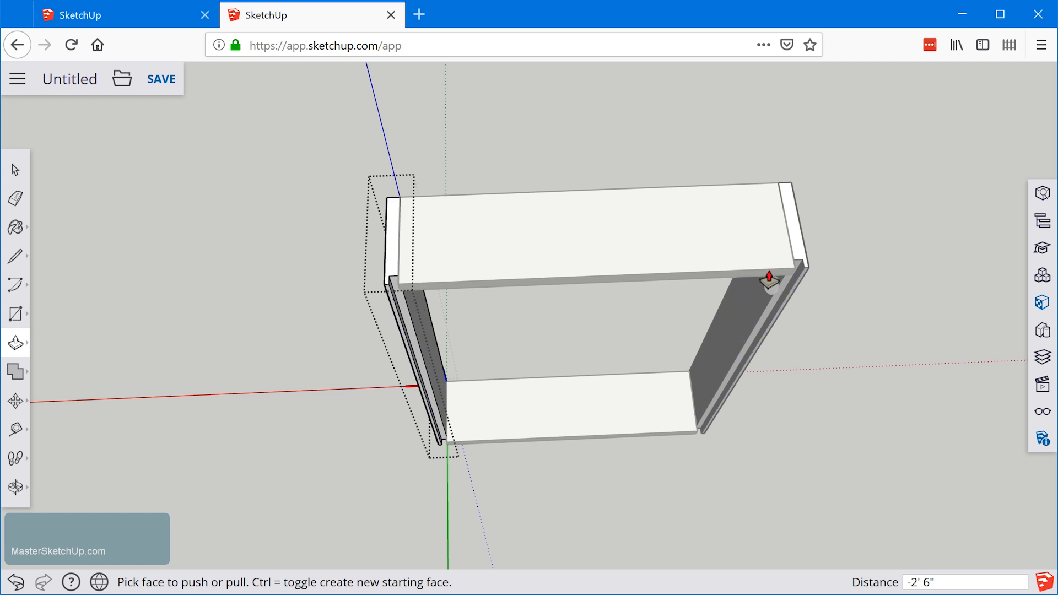
mouse_move(757, 365)
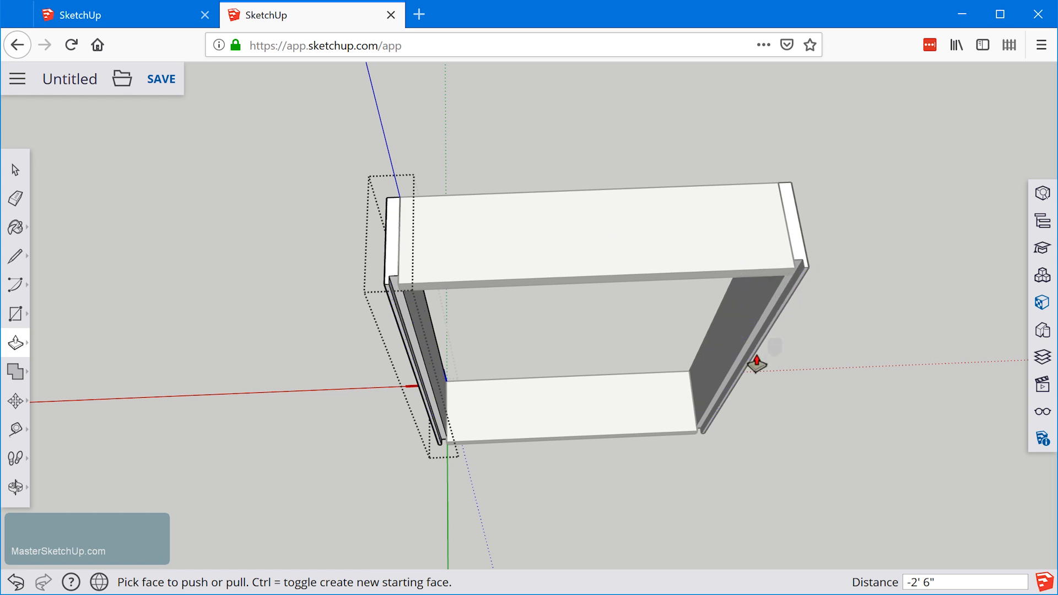
mouse_move(705, 398)
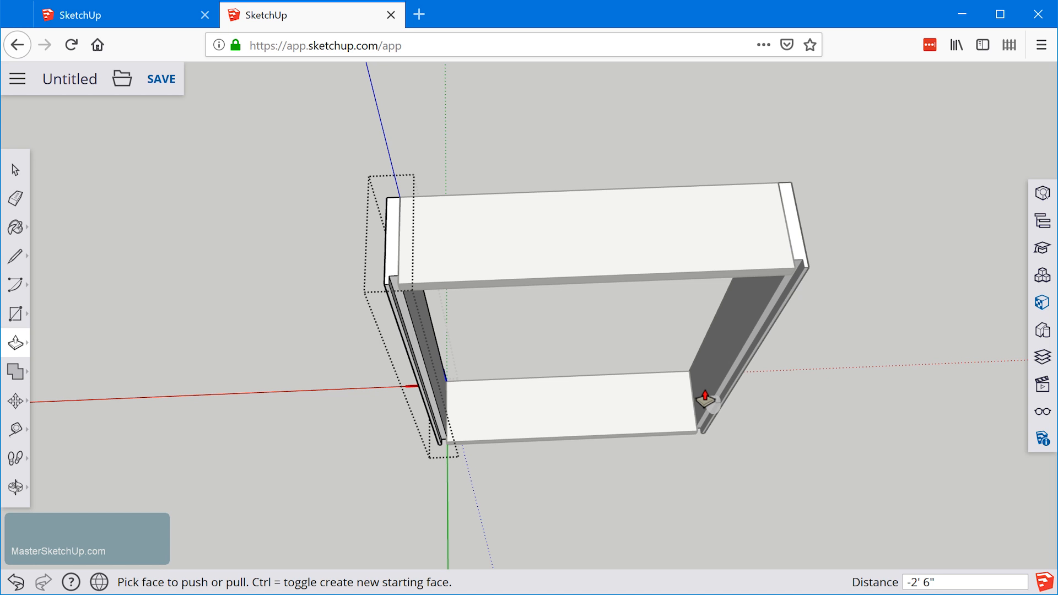
mouse_move(413, 387)
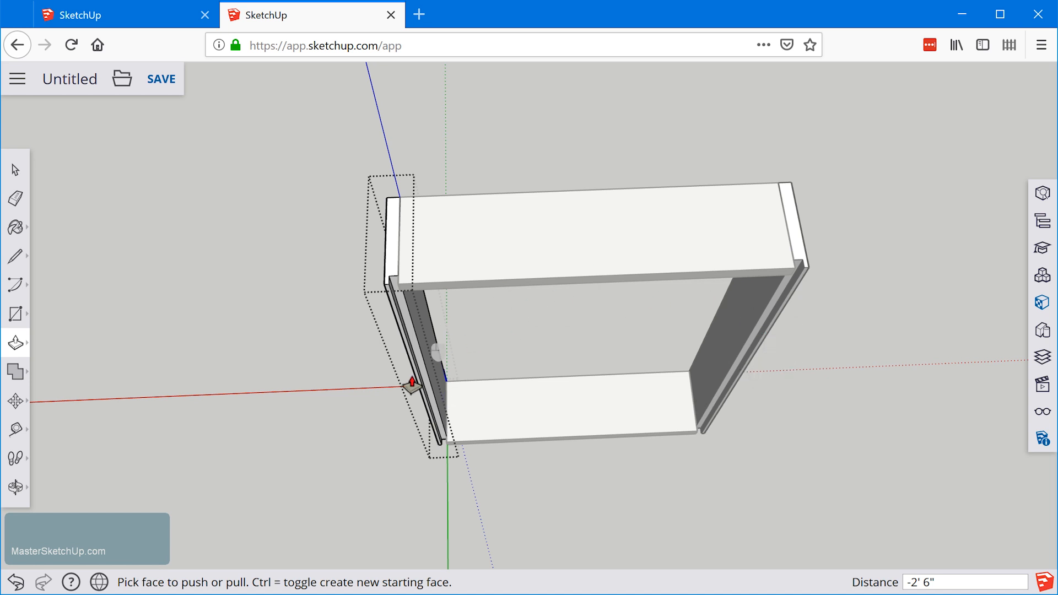
- Undo the last push on the side panel before cutting the 2' 6" rabbet
key(ctrl+z)
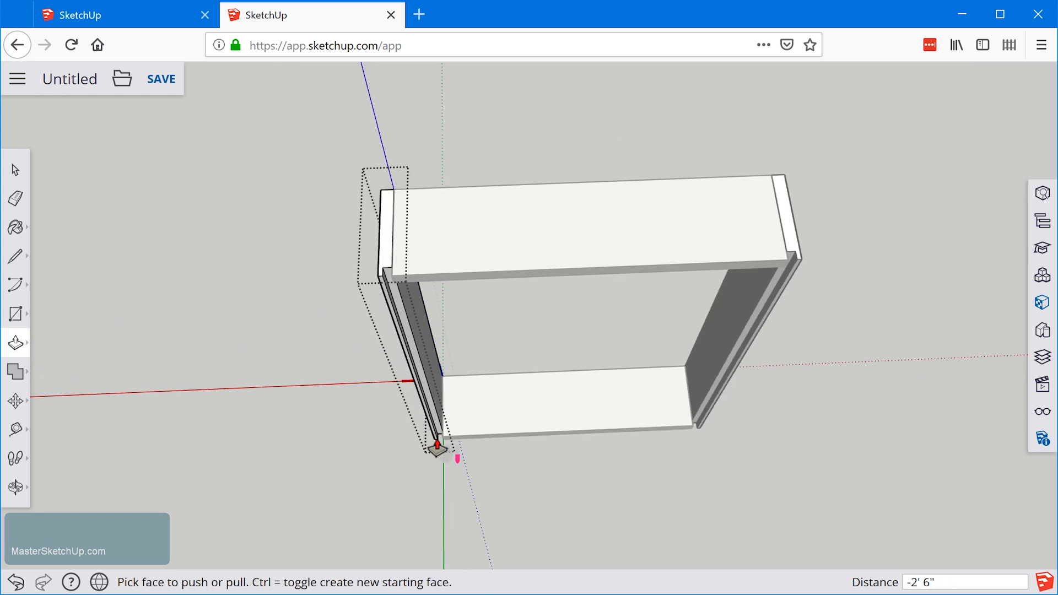
- Leave Push/Pull, select the left side panel, then enter the top board group for editing
key(space)
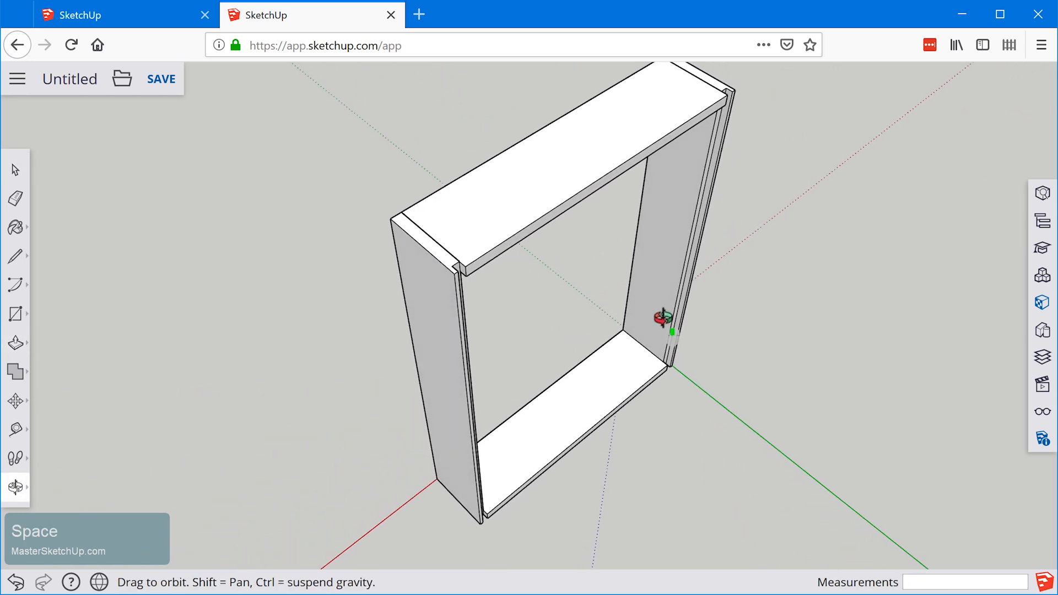
click(431, 299)
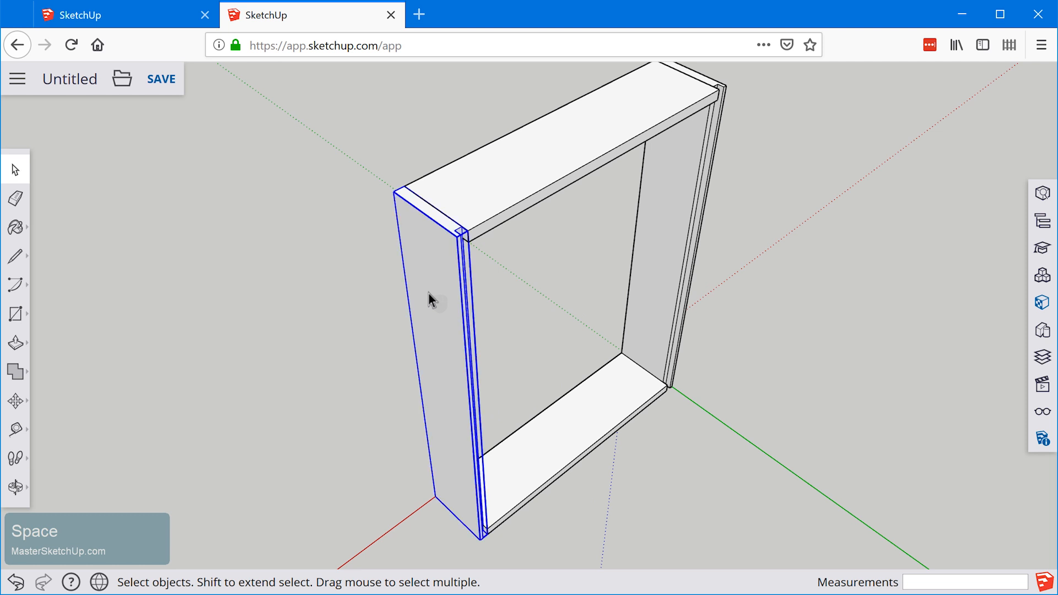
mouse_move(439, 305)
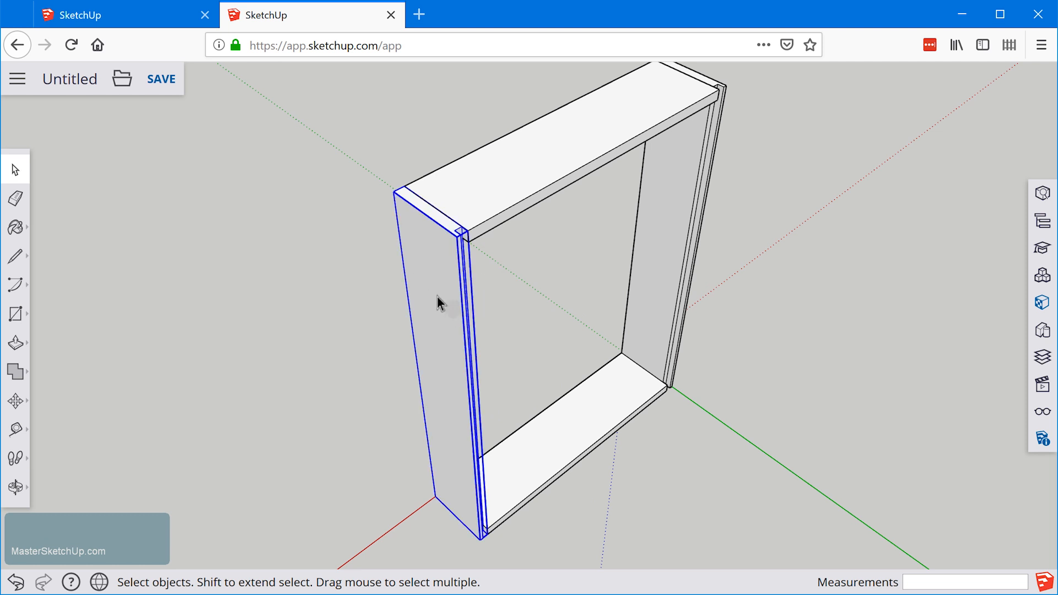
mouse_move(368, 223)
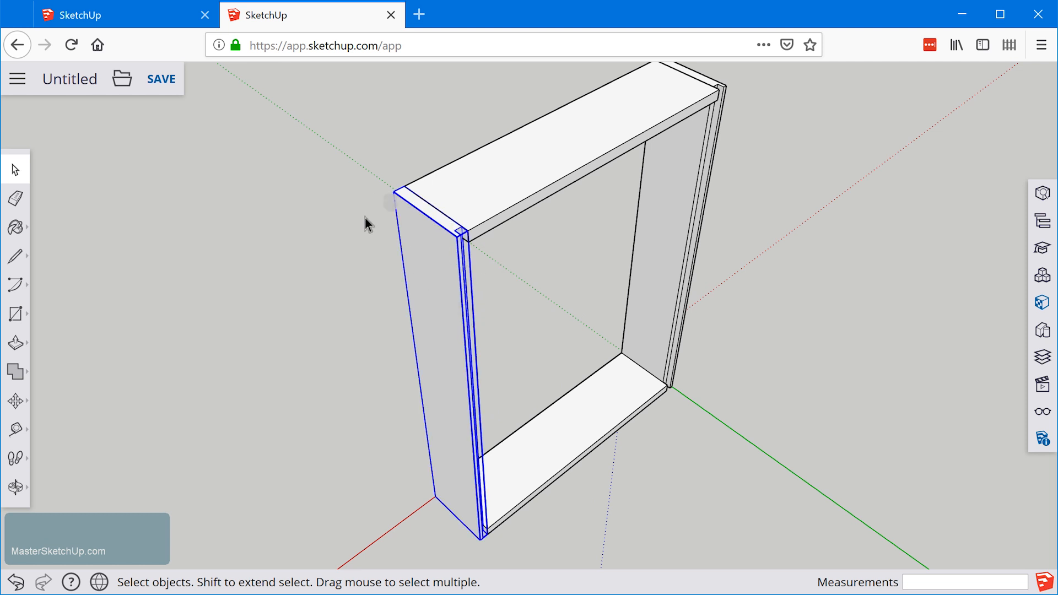
mouse_move(444, 296)
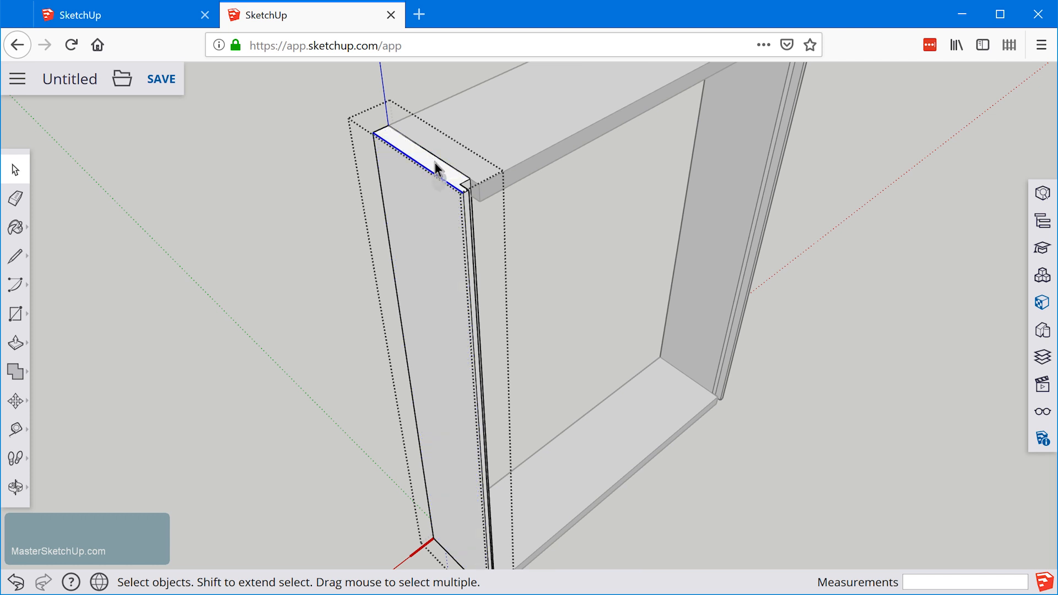
click(439, 260)
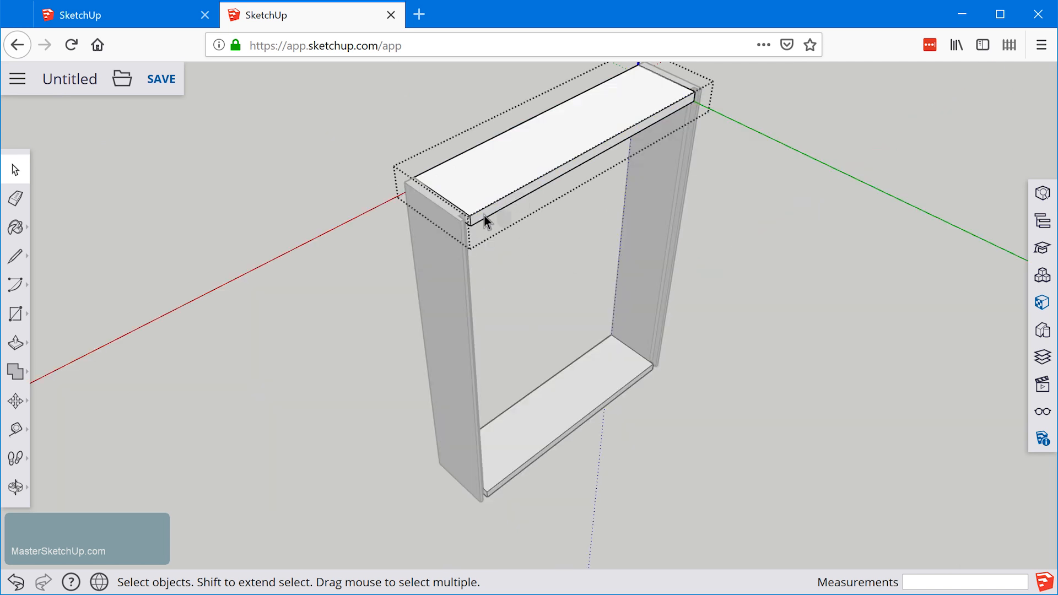
- Size the corner square on the top board to .5 by .5 inches
scroll(up, 3)
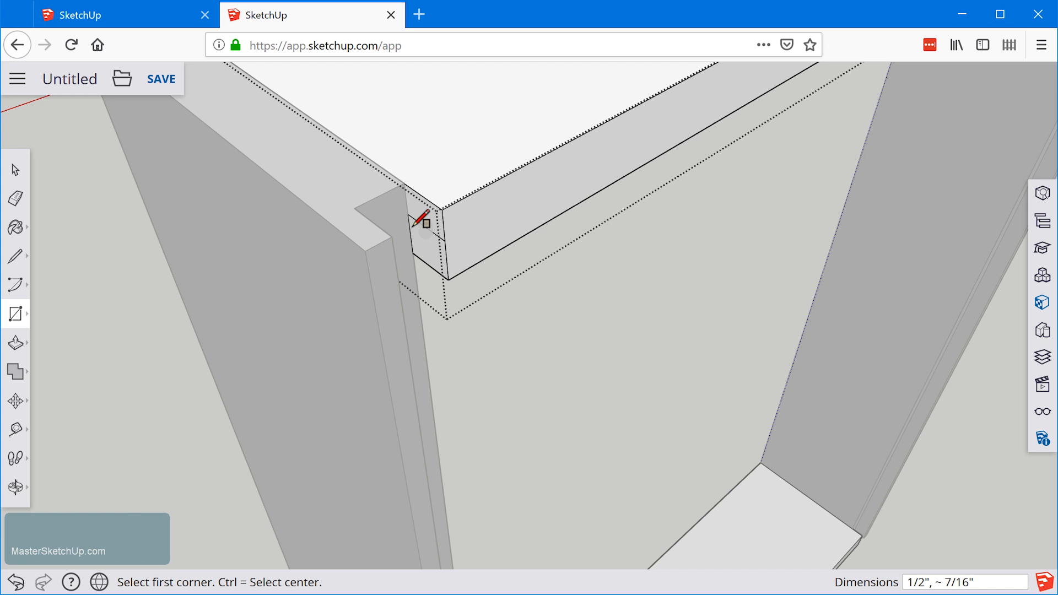
text(.5,)
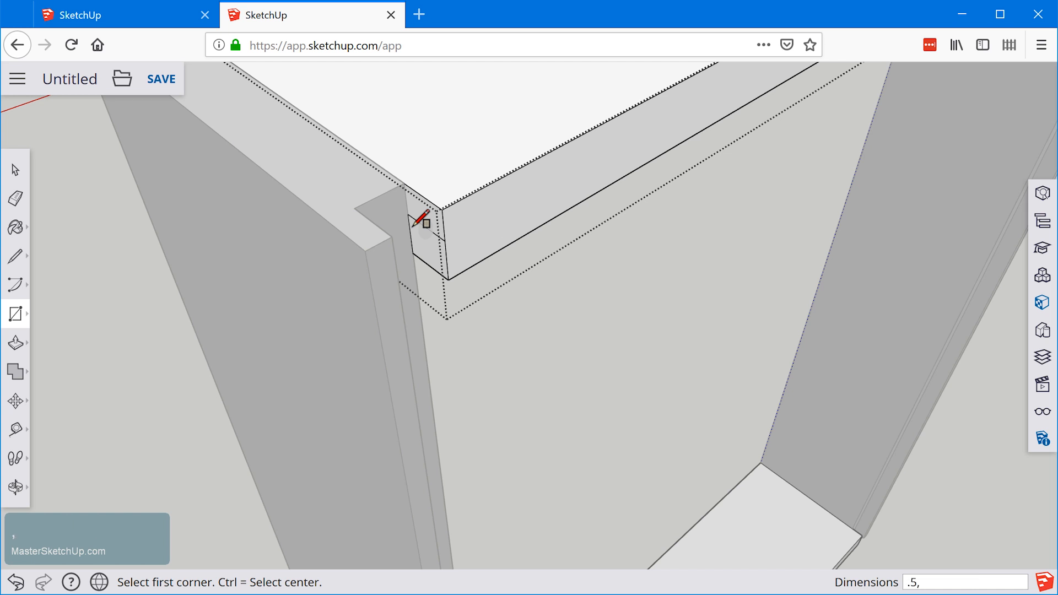
key(5)
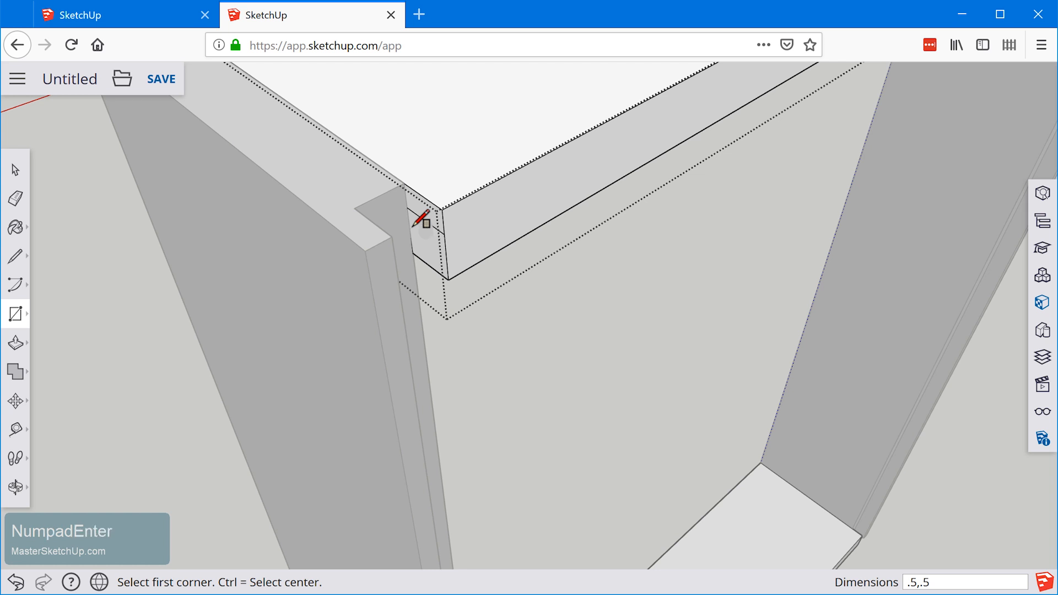
mouse_move(428, 221)
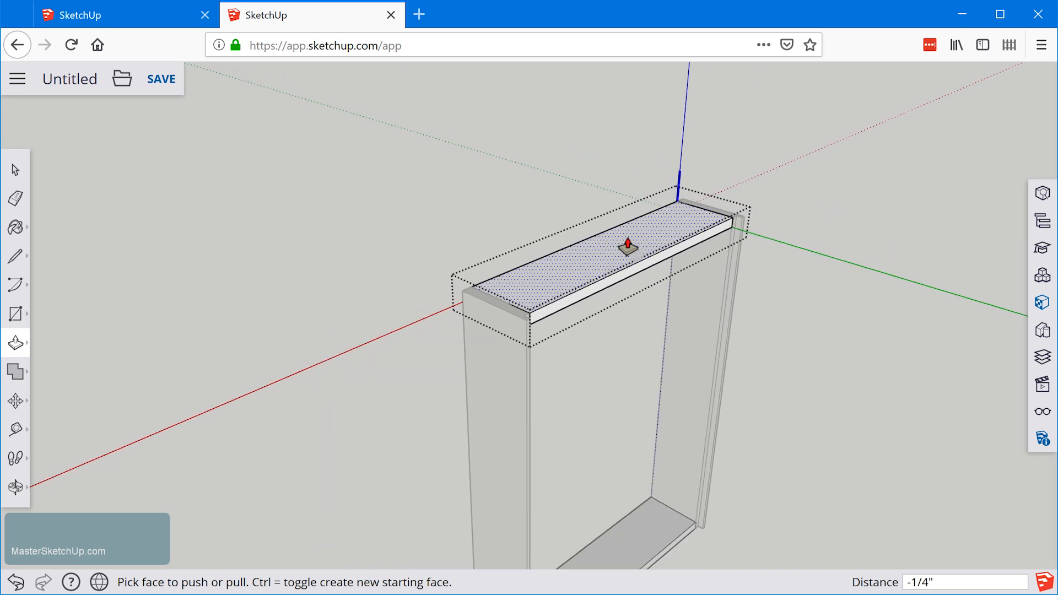
- Finish the -1/4 inch push on the top board and return to Select
key(space)
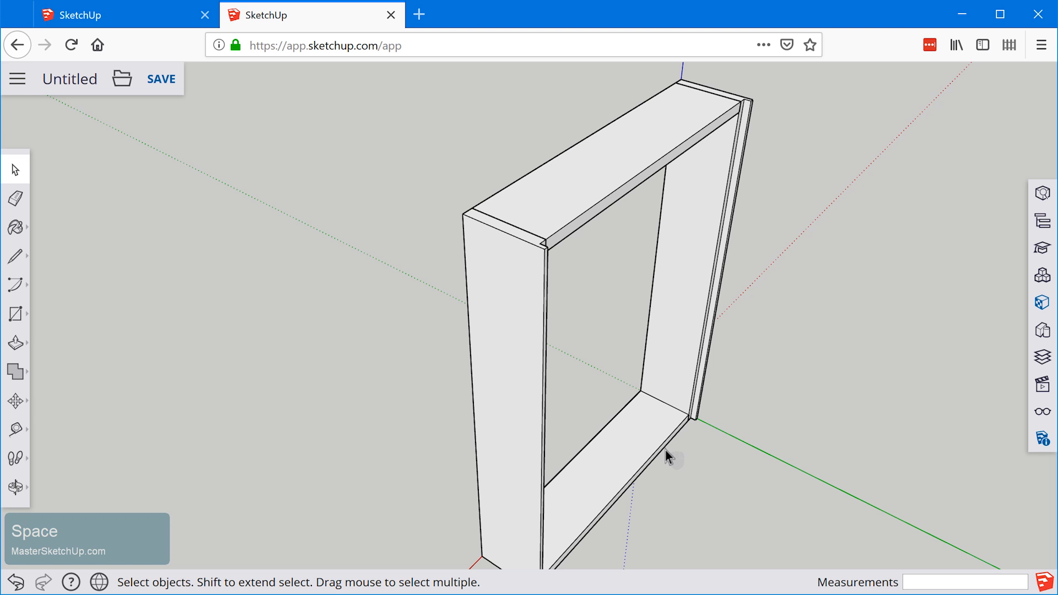
mouse_move(716, 321)
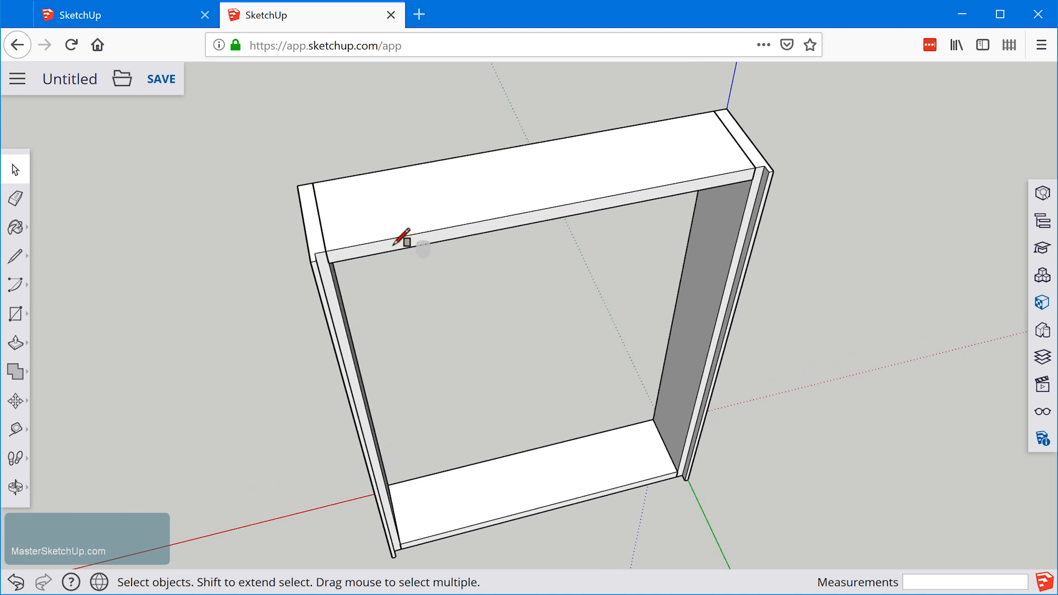
- Draw a rectangle from one rear side-panel corner to the far corner, closing the cabinet back
click(14, 314)
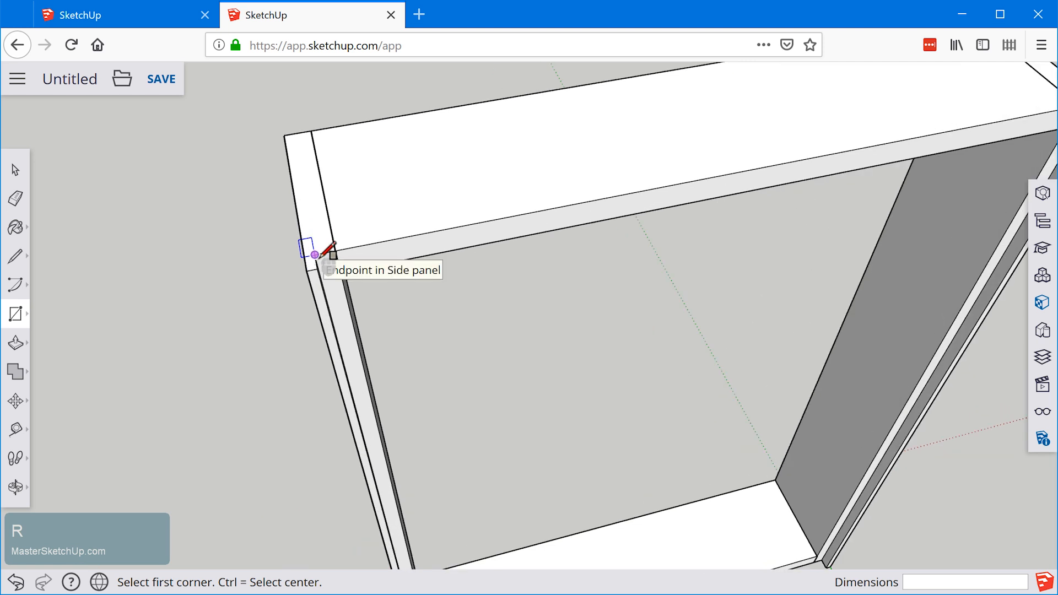
click(314, 253)
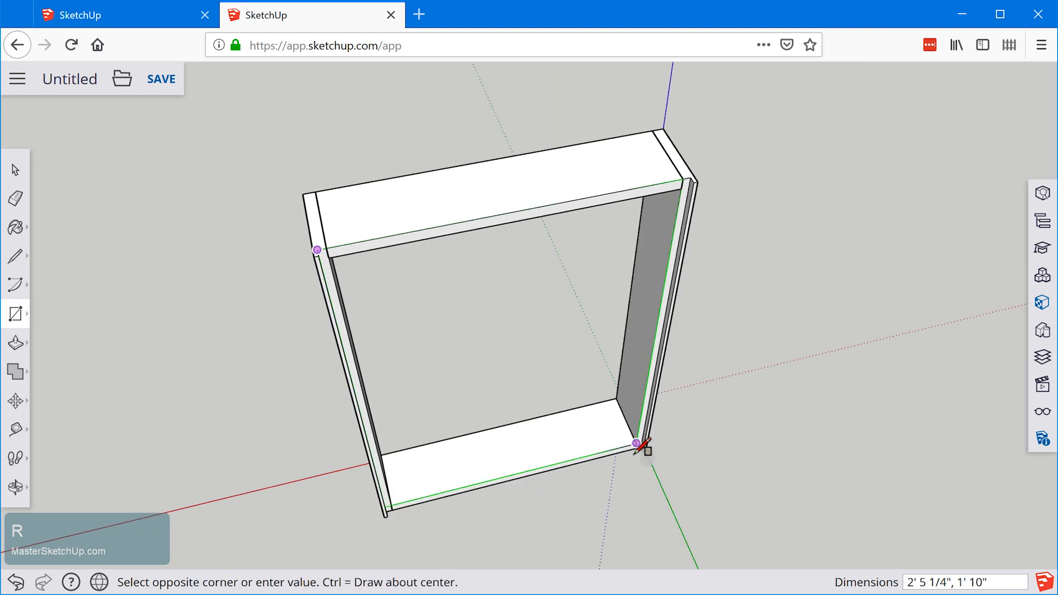
scroll(up, 3)
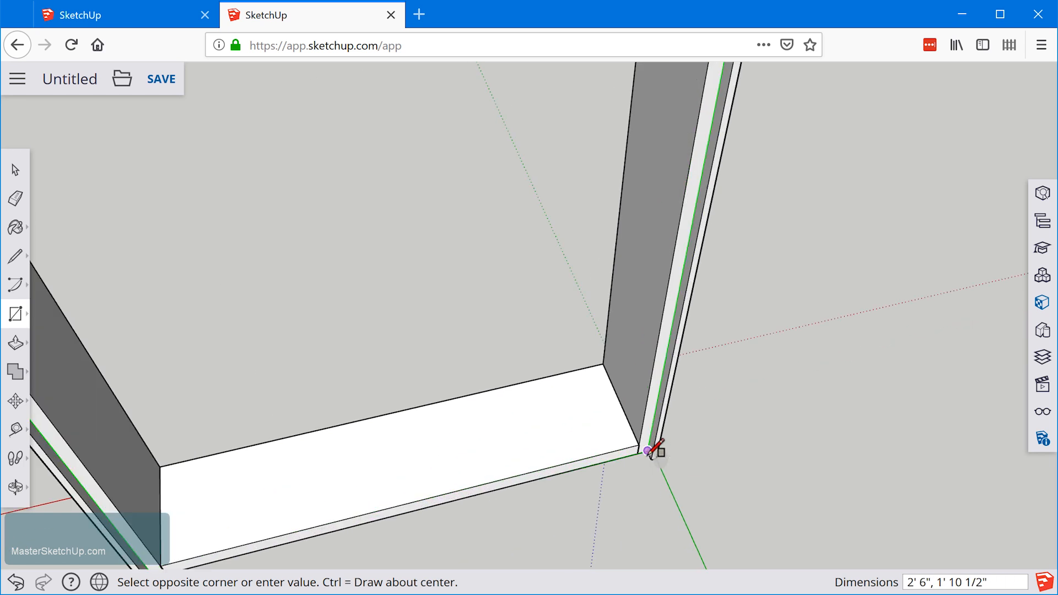
click(647, 444)
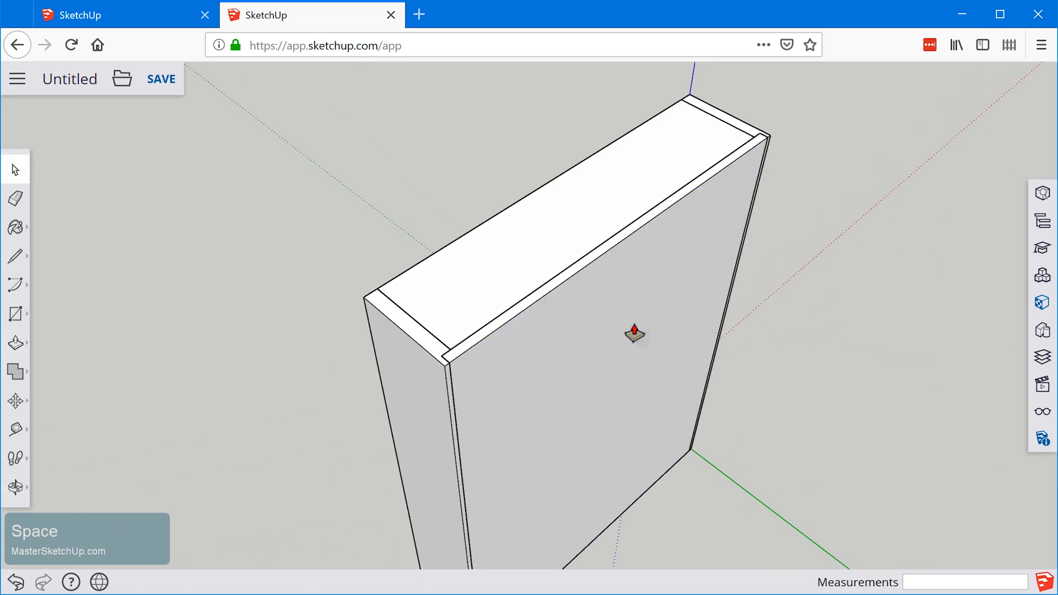
- Select the back panel face and make it a group
click(582, 311)
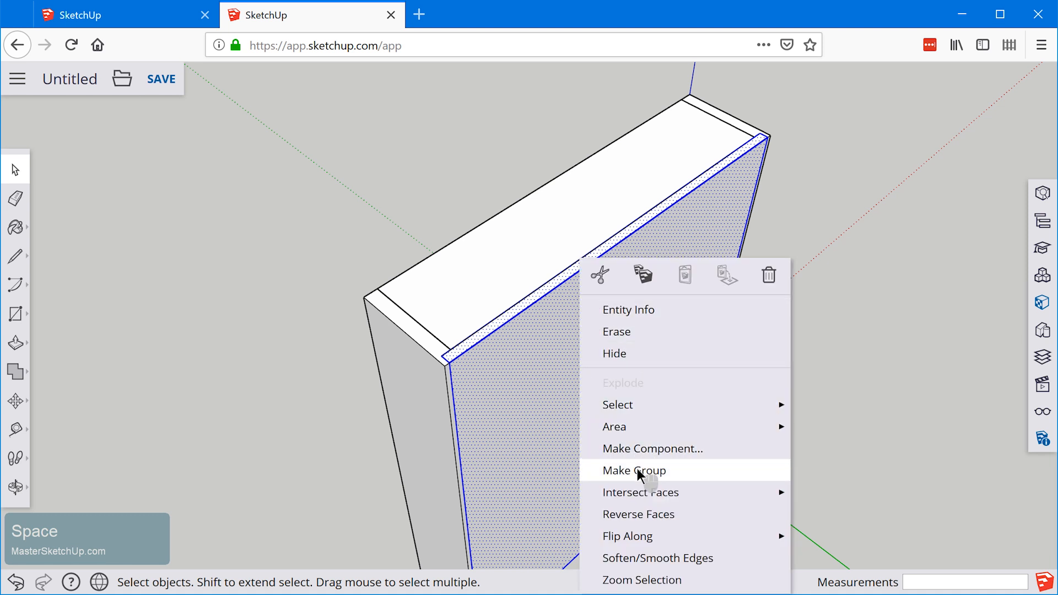
click(633, 471)
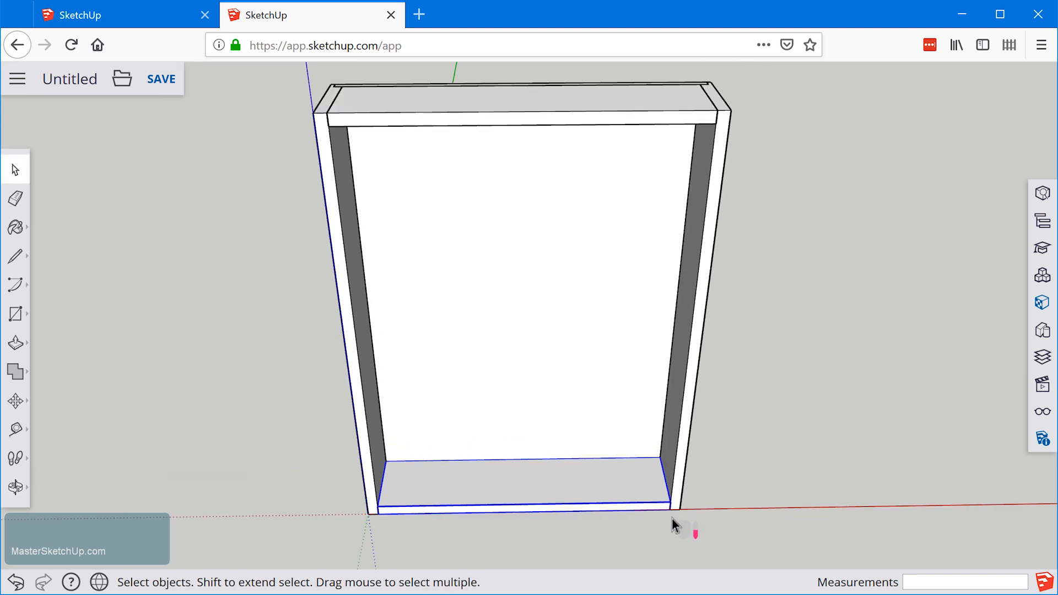
mouse_move(690, 523)
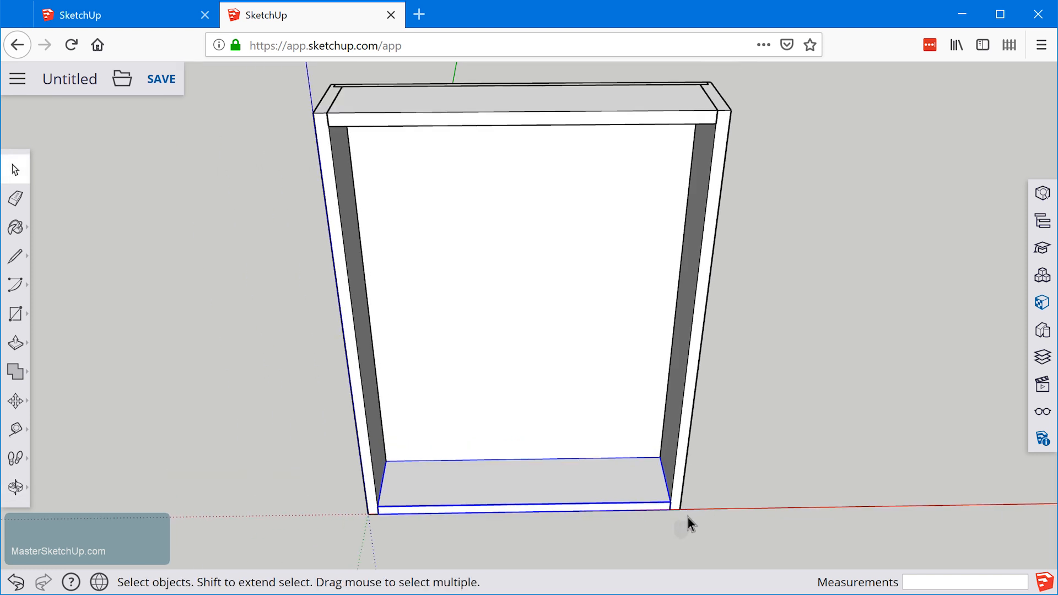
mouse_move(324, 140)
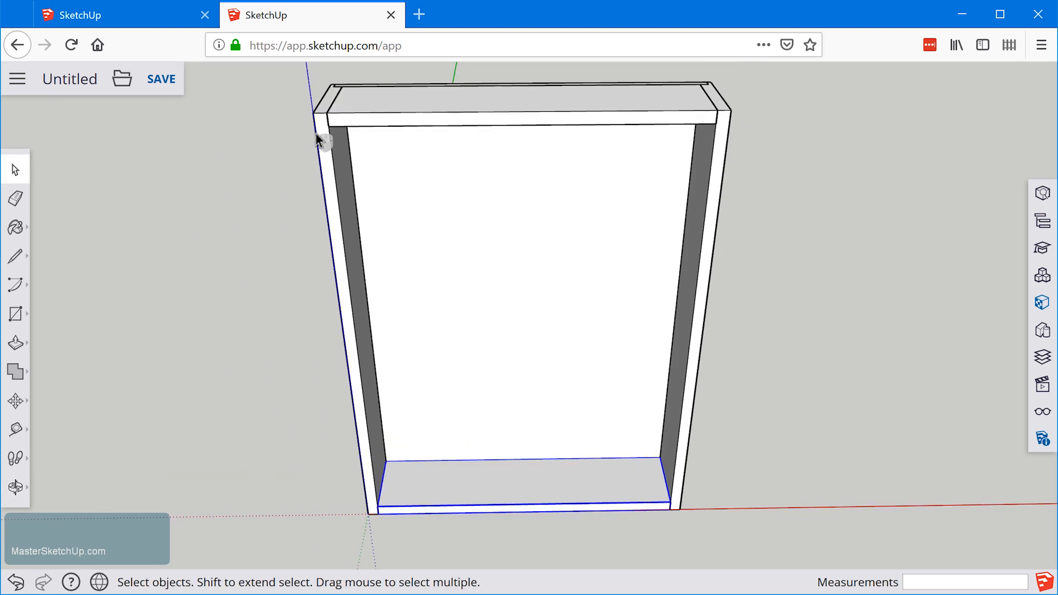
mouse_move(680, 245)
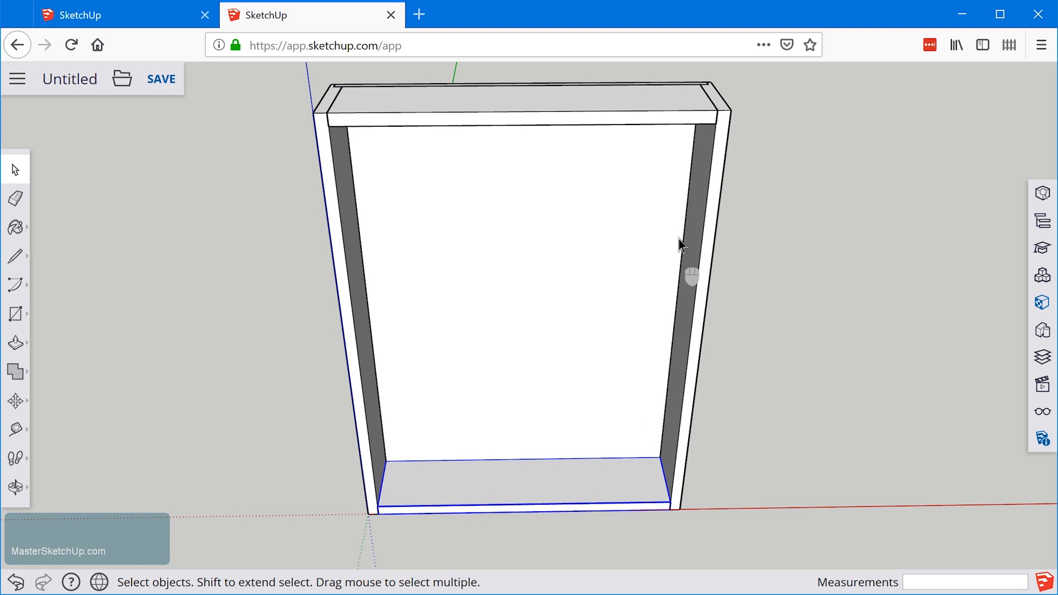
mouse_move(670, 459)
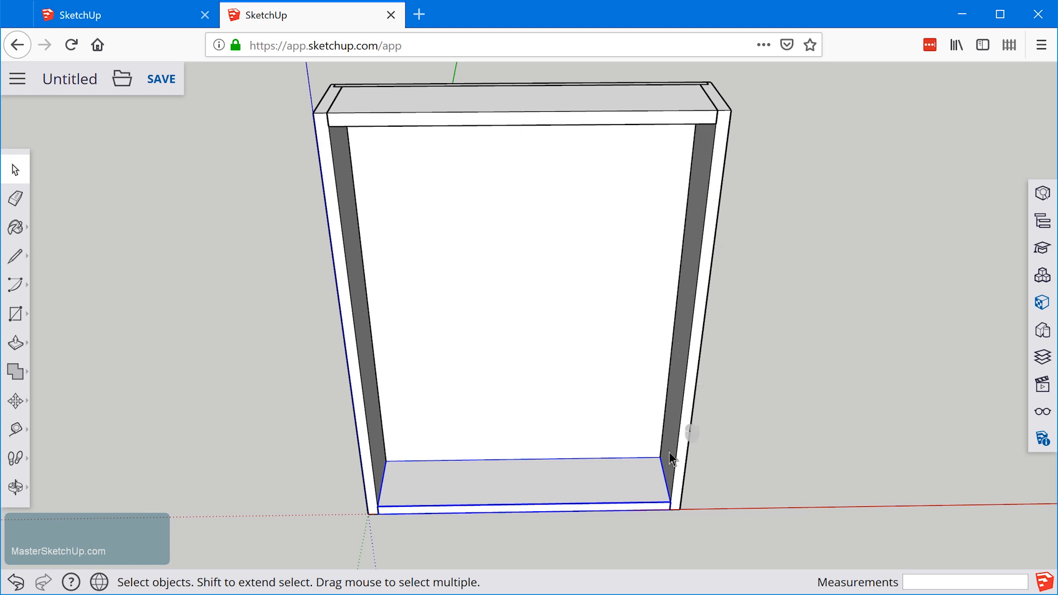
mouse_move(550, 422)
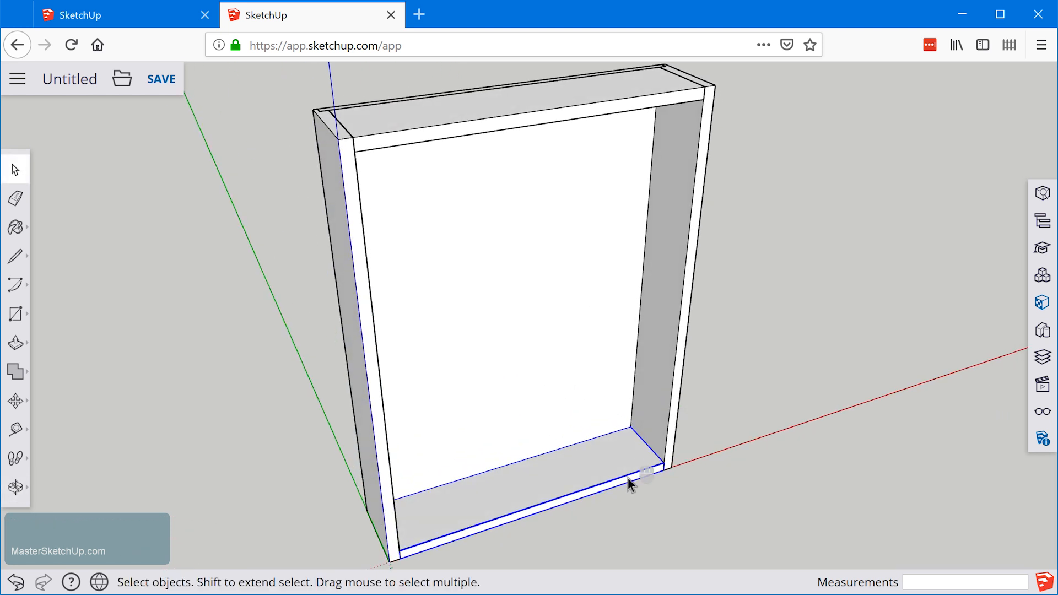
mouse_move(594, 447)
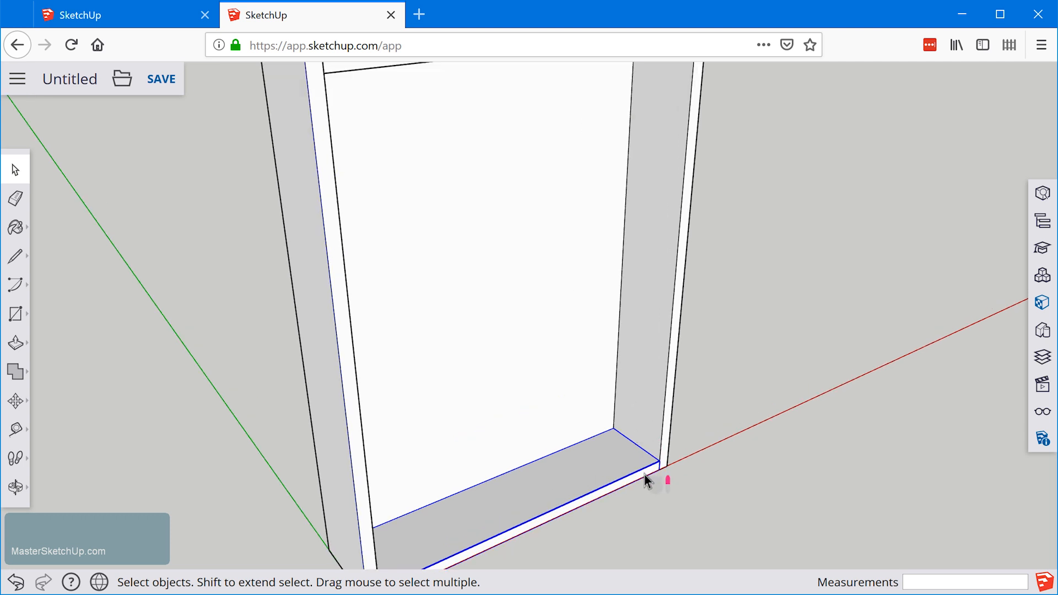
scroll(down, 3)
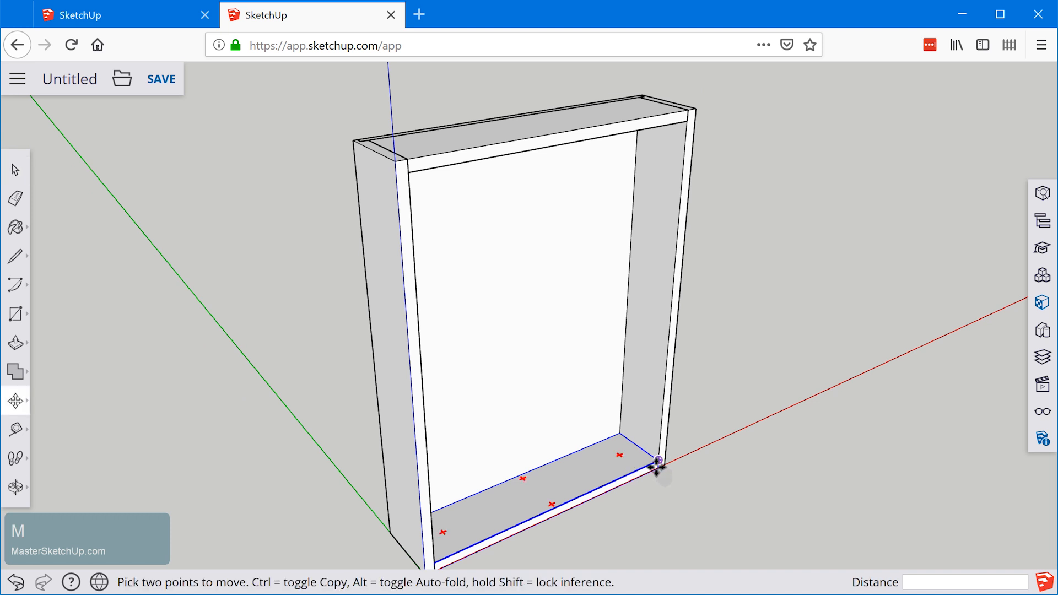
click(658, 465)
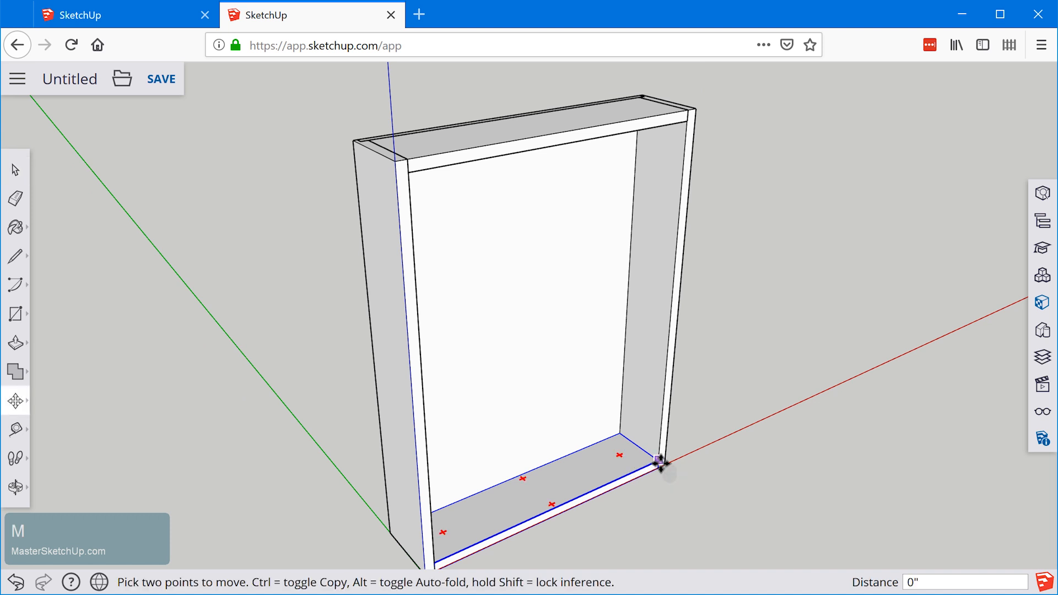
mouse_move(658, 465)
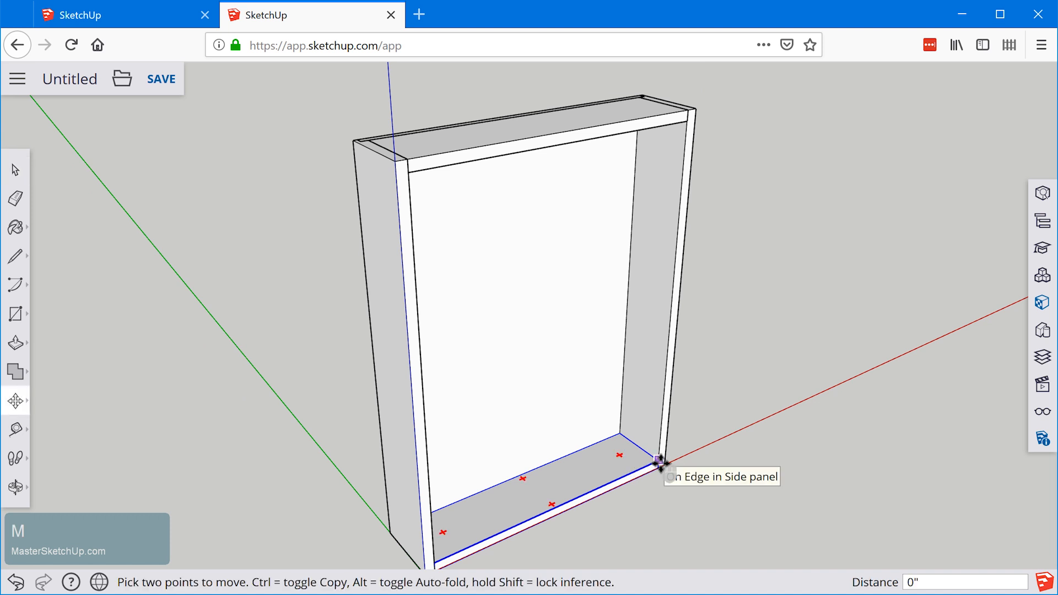
key(space)
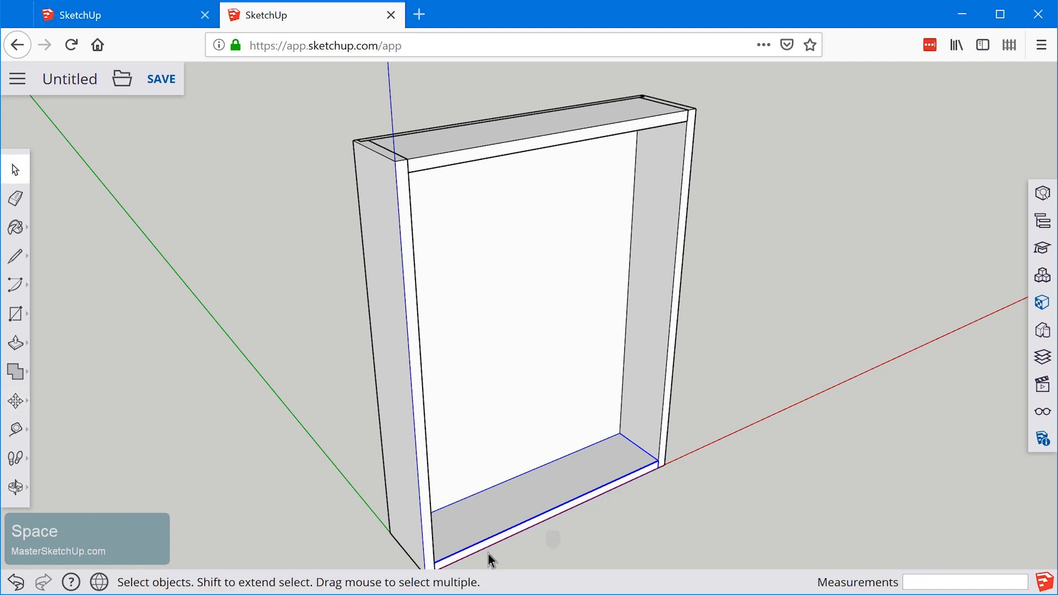
scroll(up, 3)
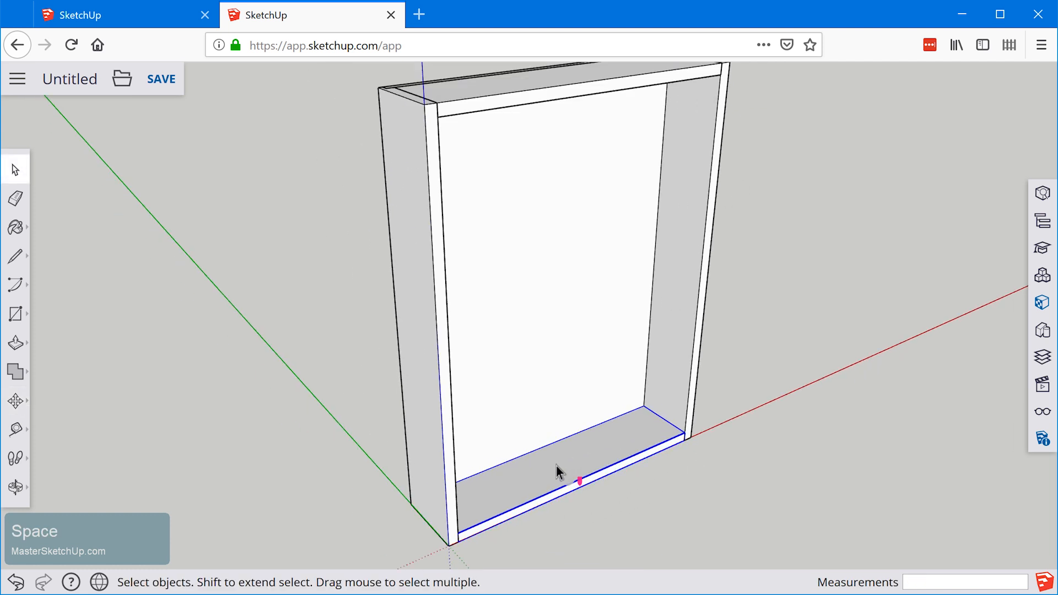
key(m)
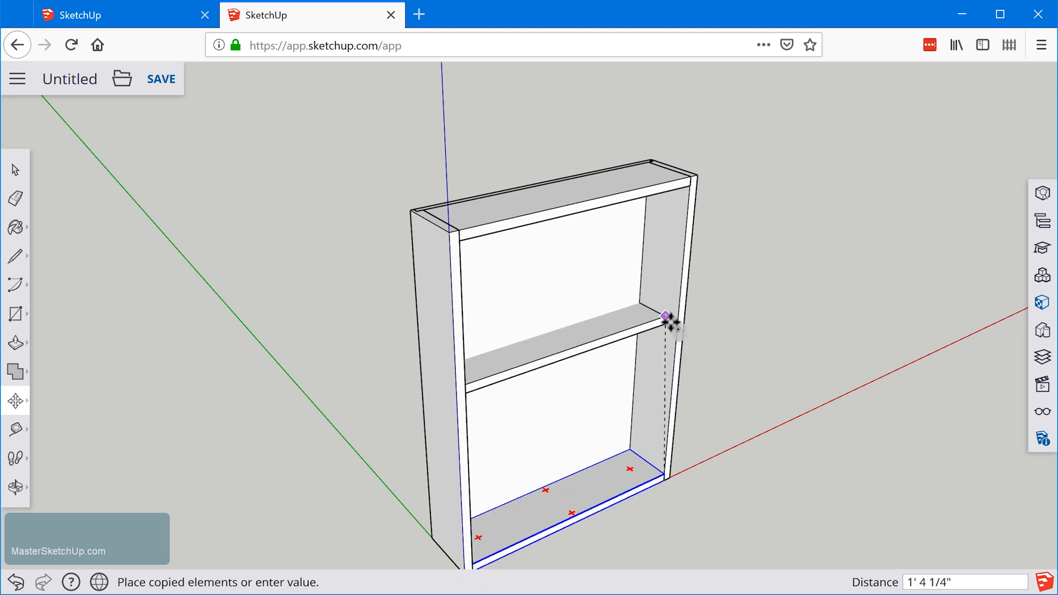
mouse_move(676, 322)
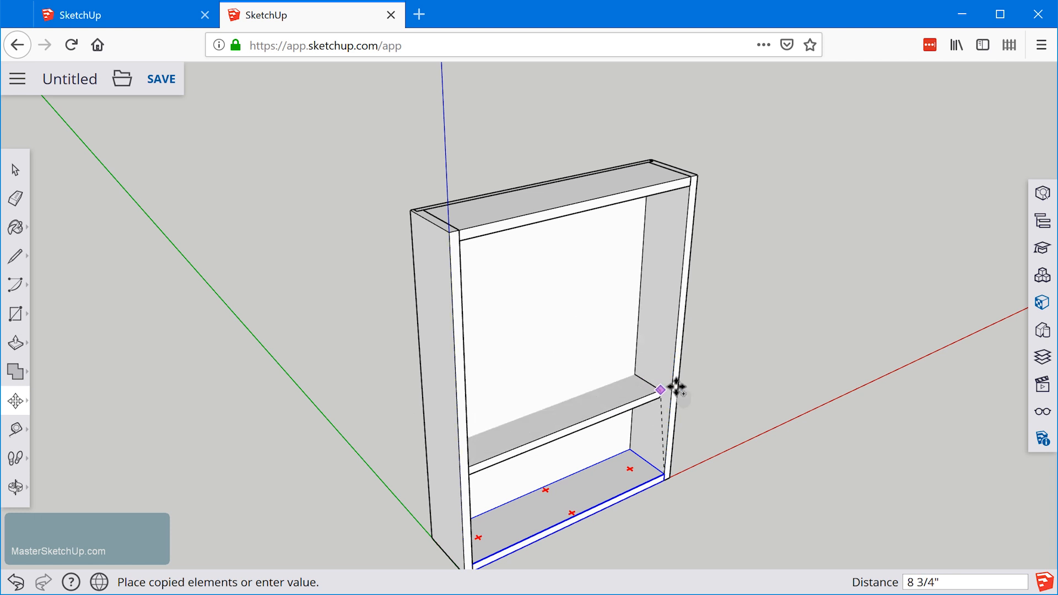
mouse_move(658, 270)
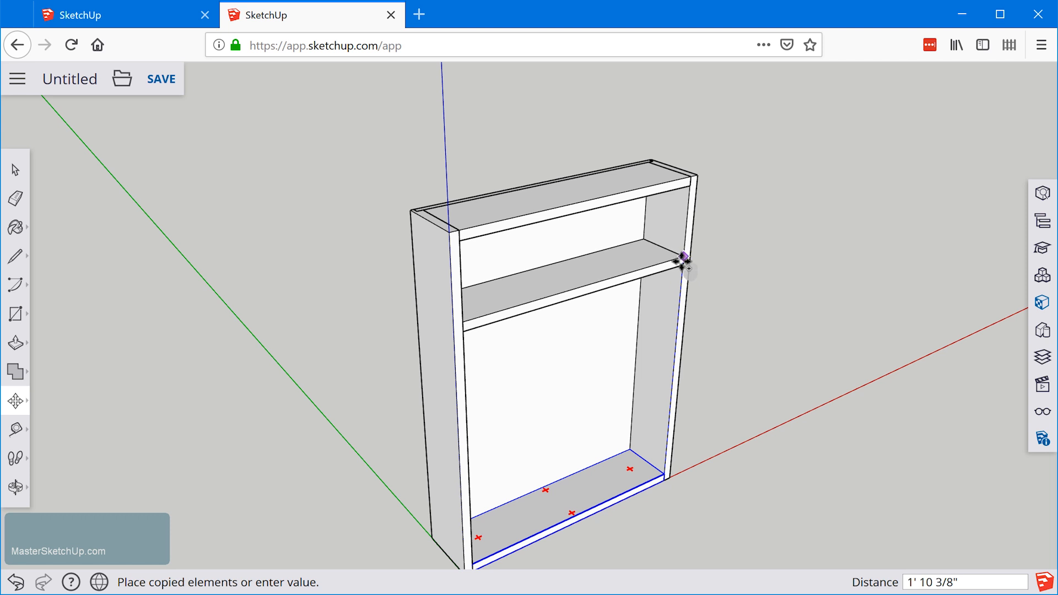
mouse_move(687, 254)
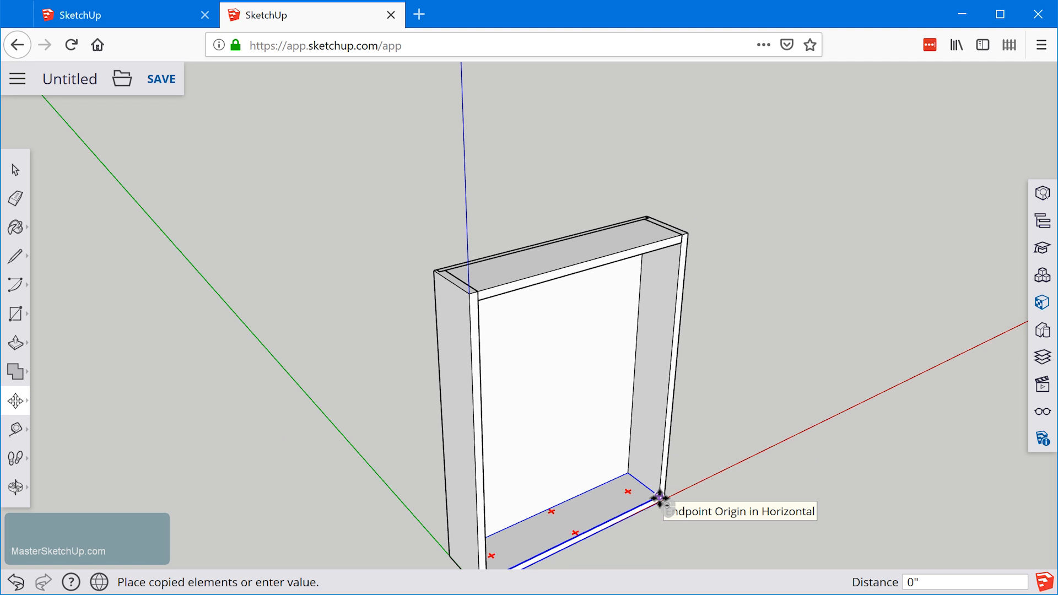
mouse_move(680, 238)
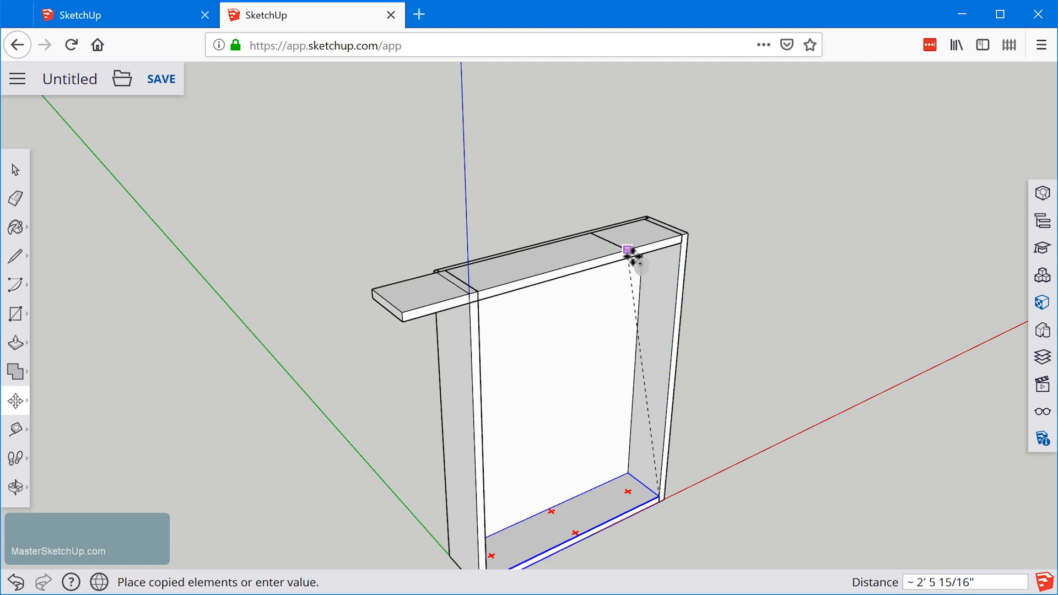
mouse_move(683, 240)
text(/3)
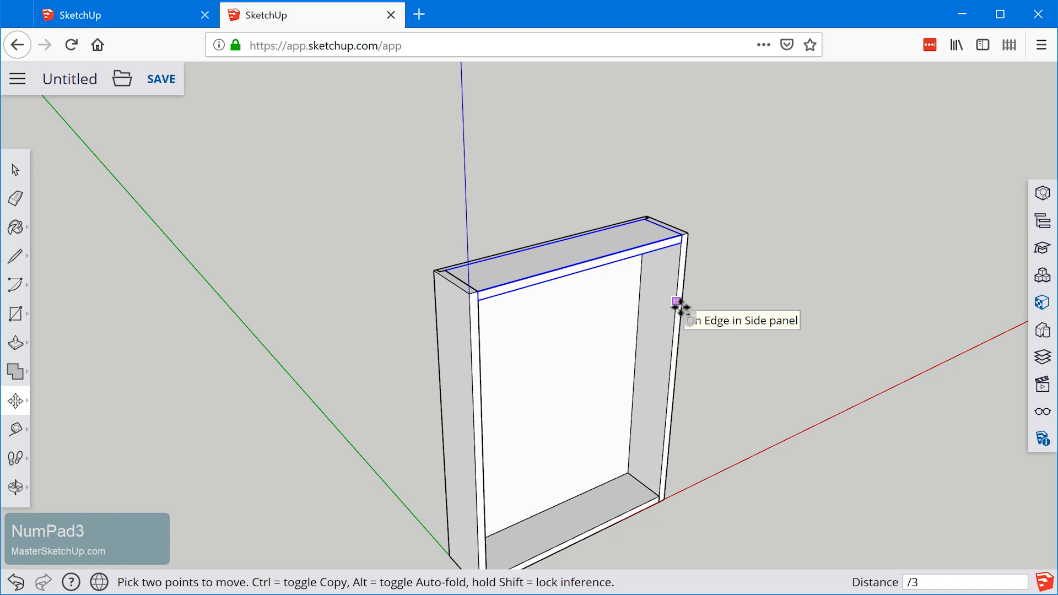
- Confirm the /3 array so two copies of the bottom panel become evenly spaced shelves
key(Return)
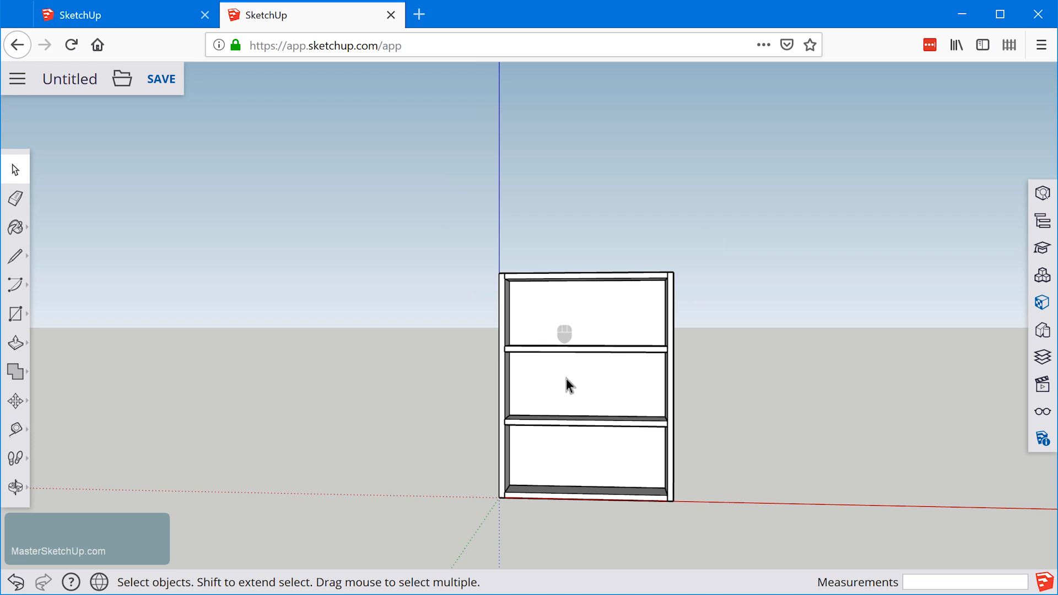
mouse_move(564, 266)
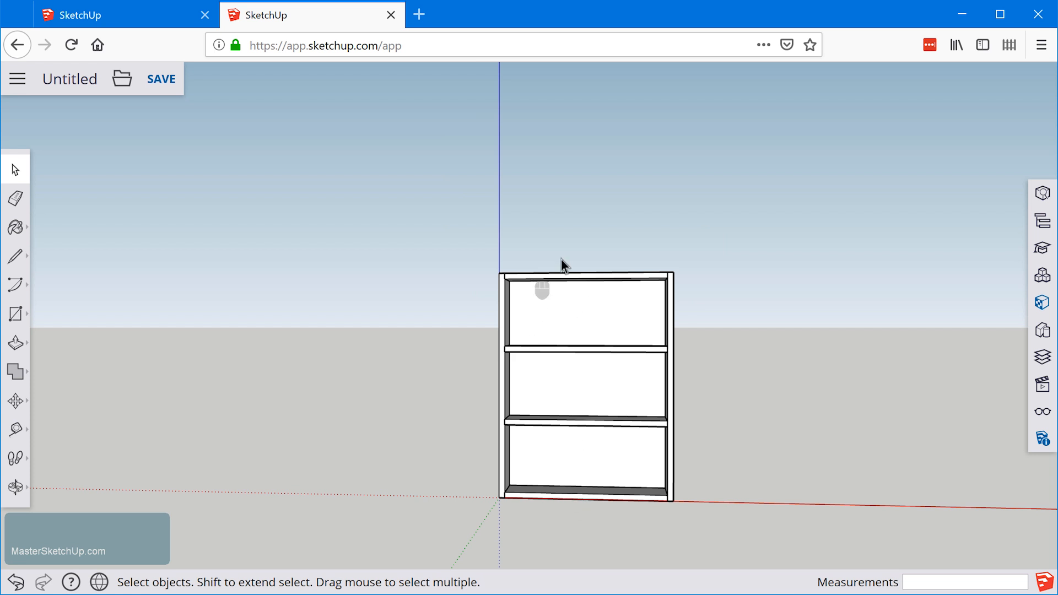